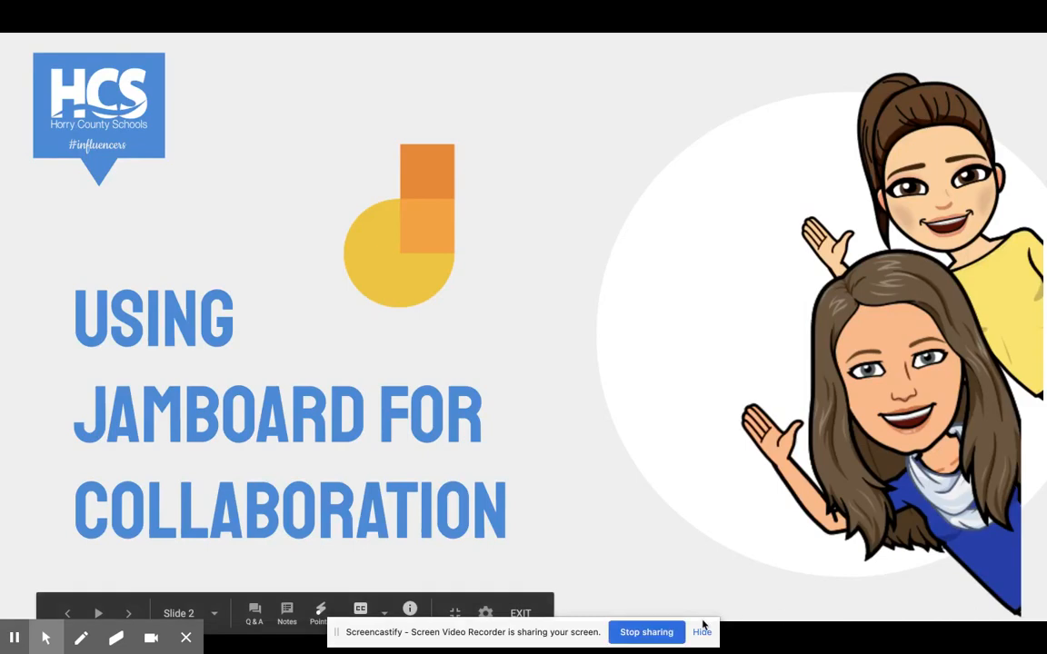
- Reach Jamboard from the Google apps list and start a new blank jam
{"action": "left_click", "coordinate": [702, 632]}
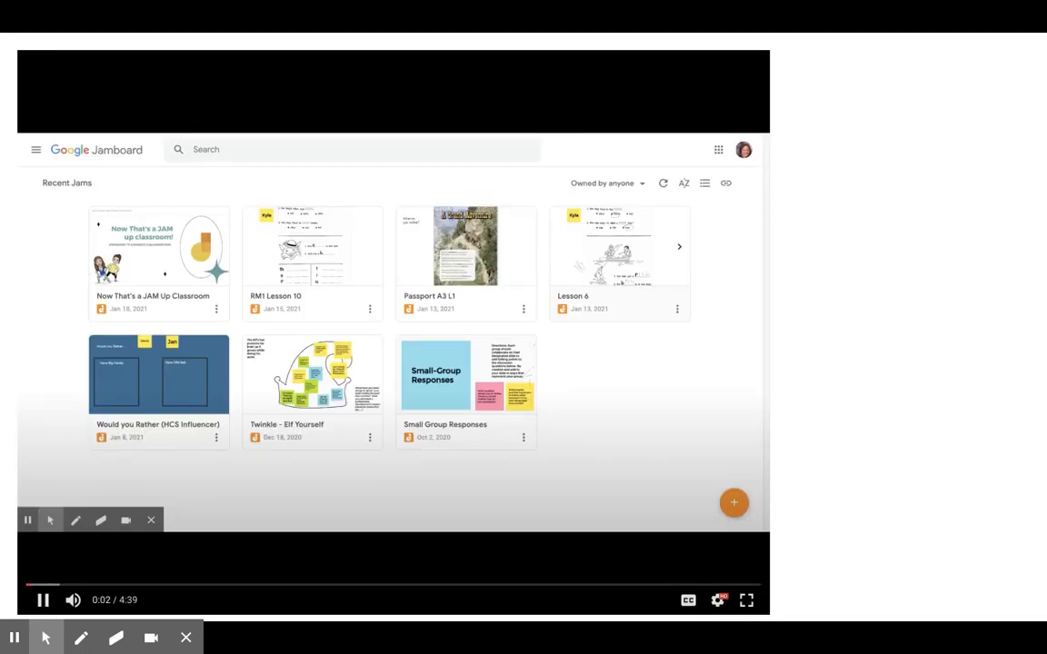
{"action": "mouse_move", "coordinate": [718, 149]}
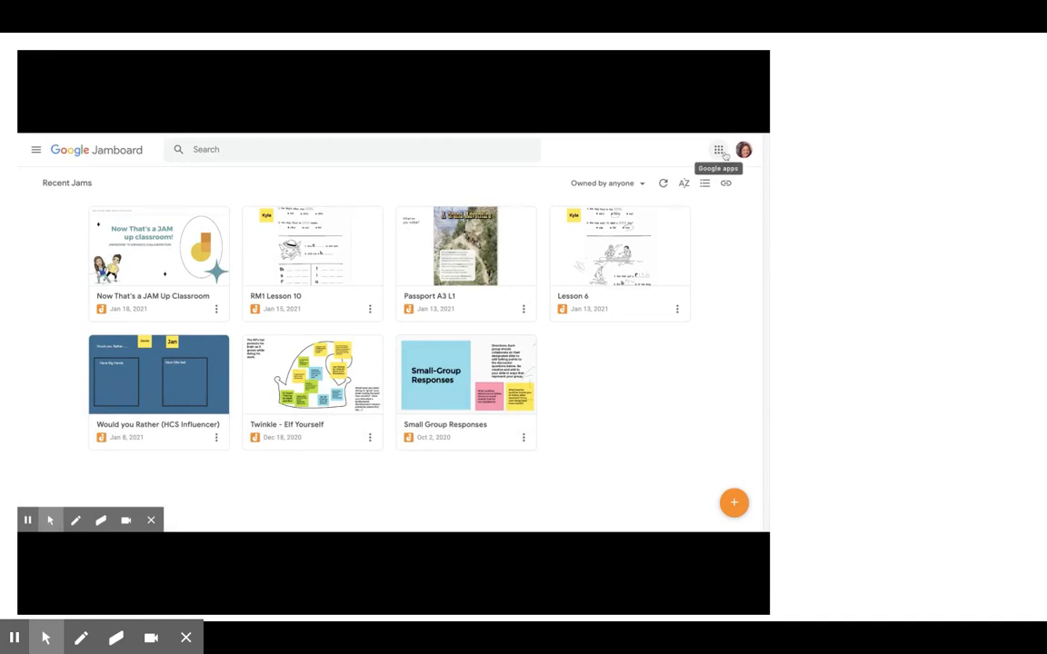
{"action": "left_click", "coordinate": [718, 149]}
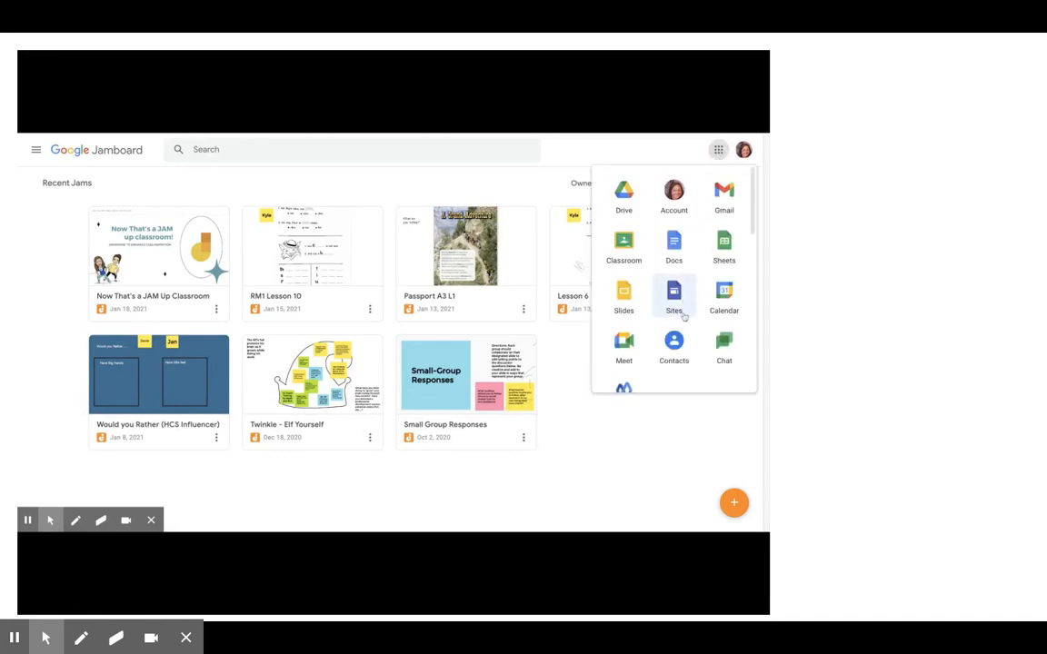
{"action": "scroll", "scroll_direction": "down", "scroll_amount": 3}
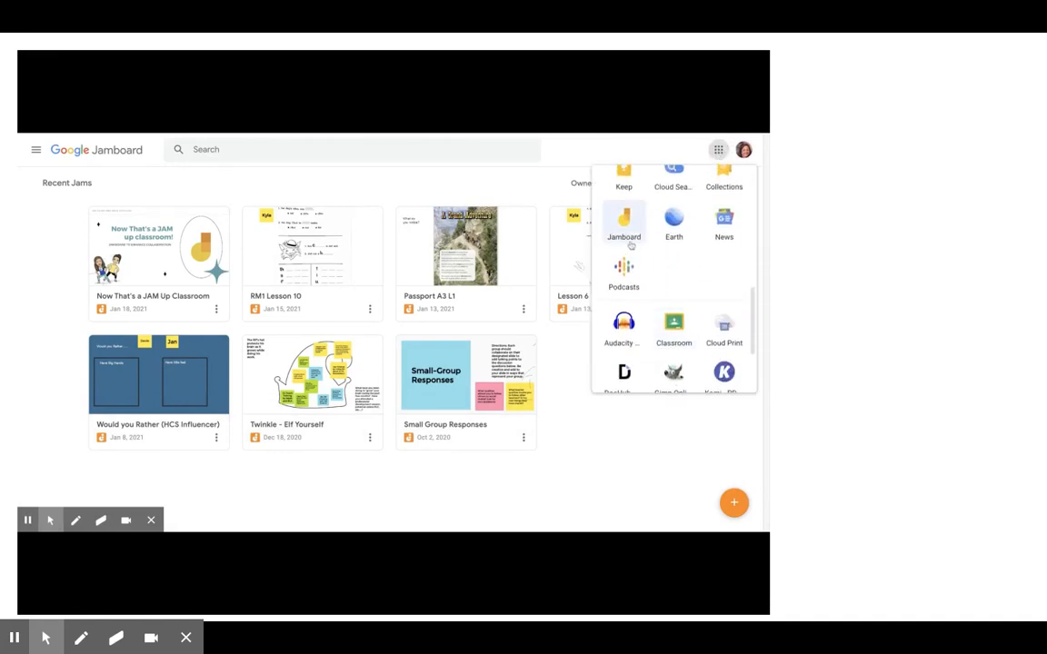
{"action": "mouse_move", "coordinate": [588, 418]}
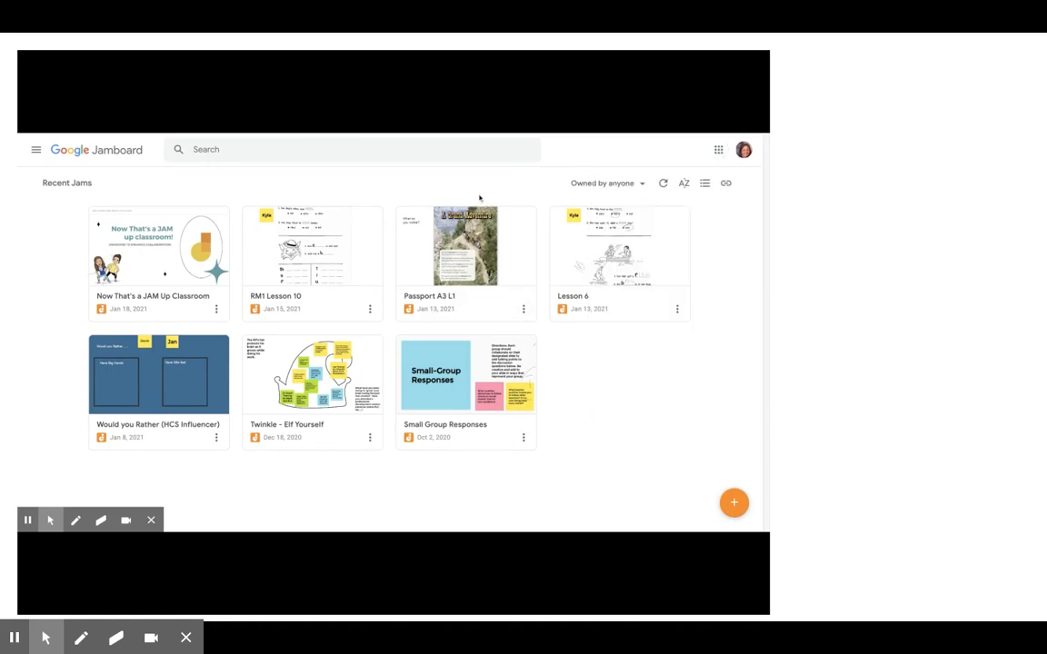
{"action": "mouse_move", "coordinate": [509, 334]}
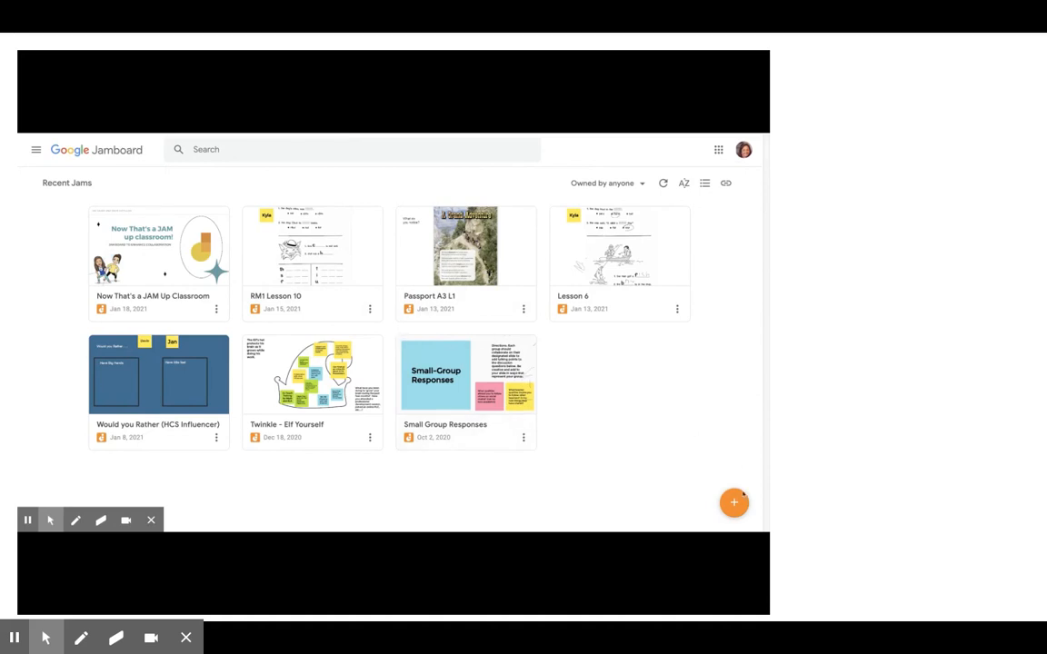
{"action": "mouse_move", "coordinate": [734, 501]}
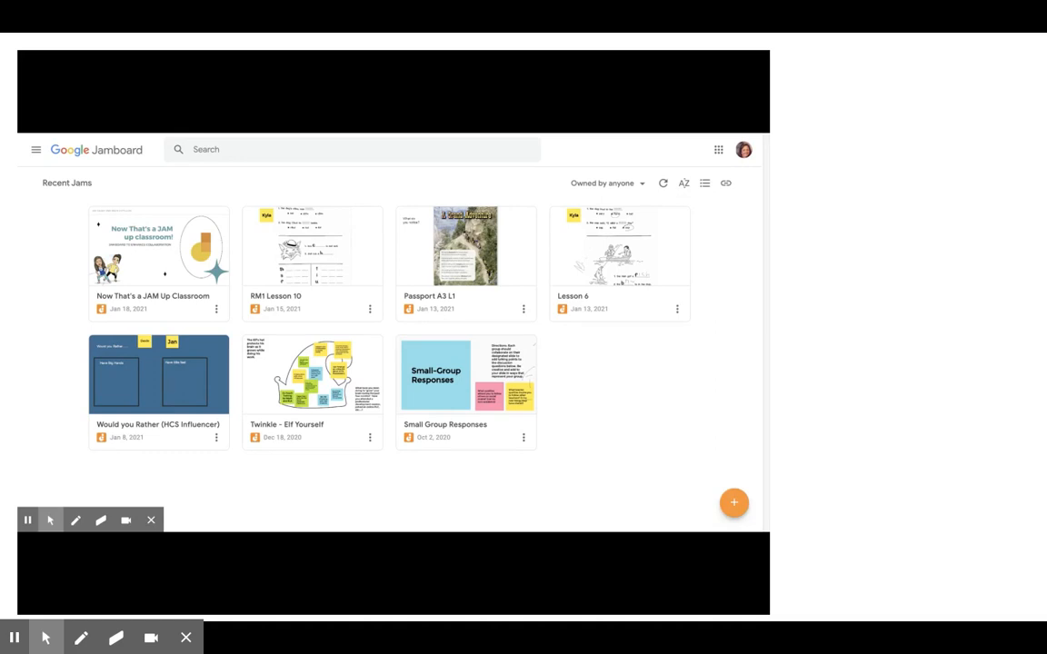
{"action": "left_click", "coordinate": [734, 501]}
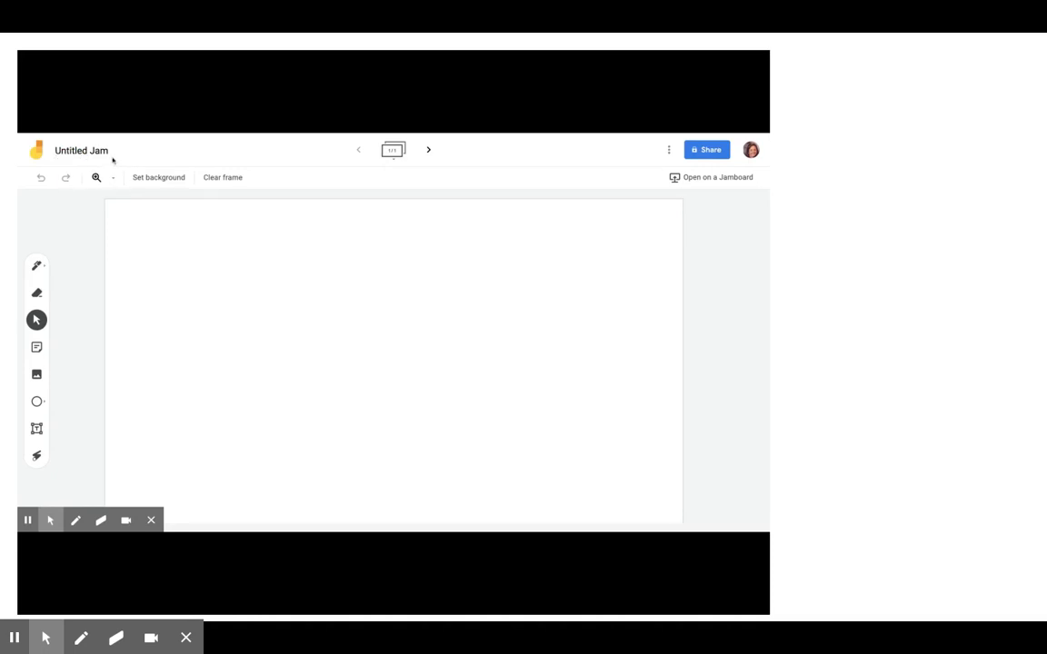
- Rename the untitled jam to 'Test'
{"action": "left_click", "coordinate": [80, 150]}
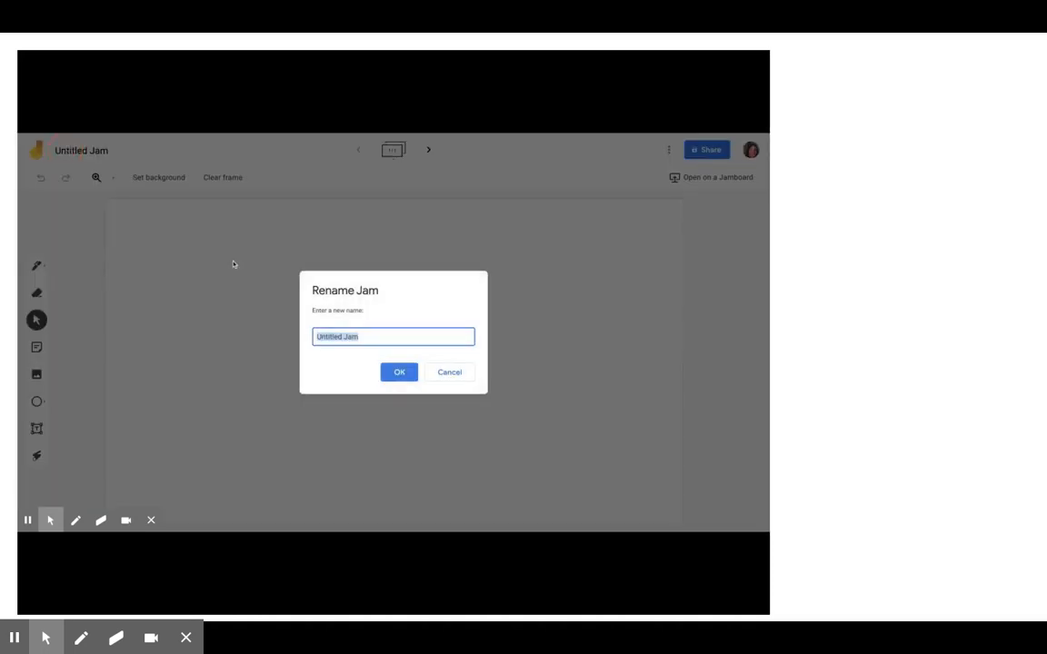
{"action": "type", "text": "Test"}
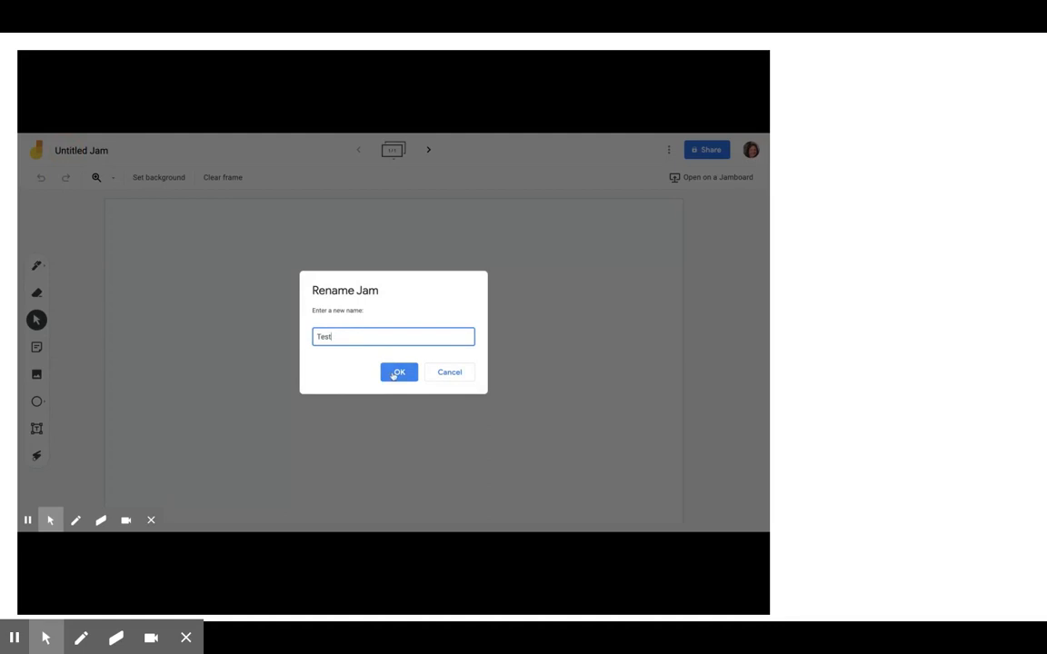
{"action": "left_click", "coordinate": [398, 373]}
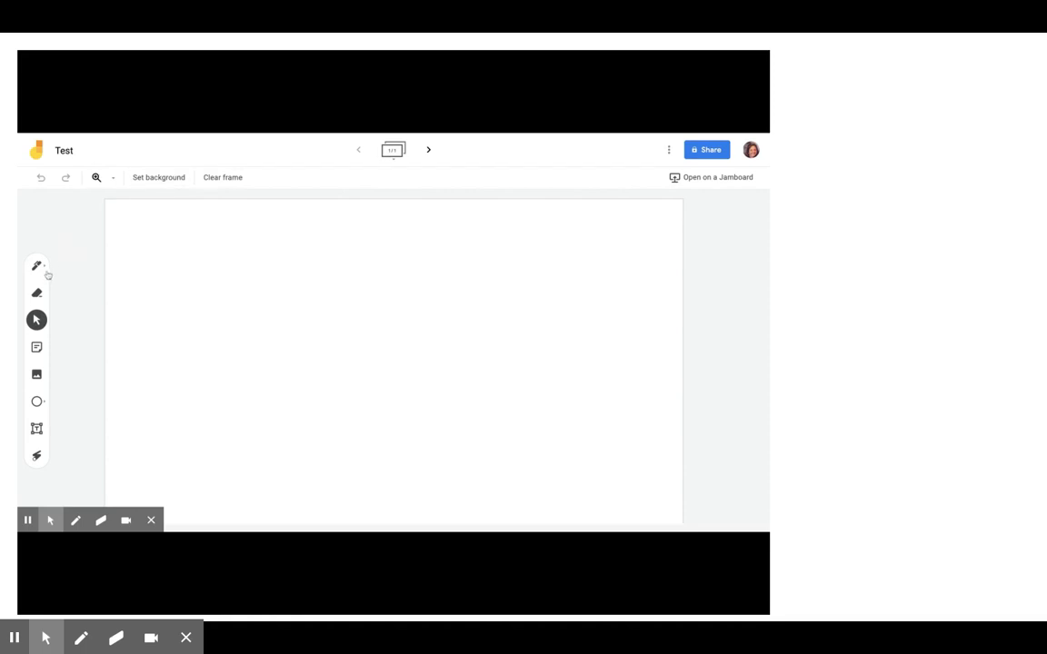
{"action": "left_click", "coordinate": [36, 265]}
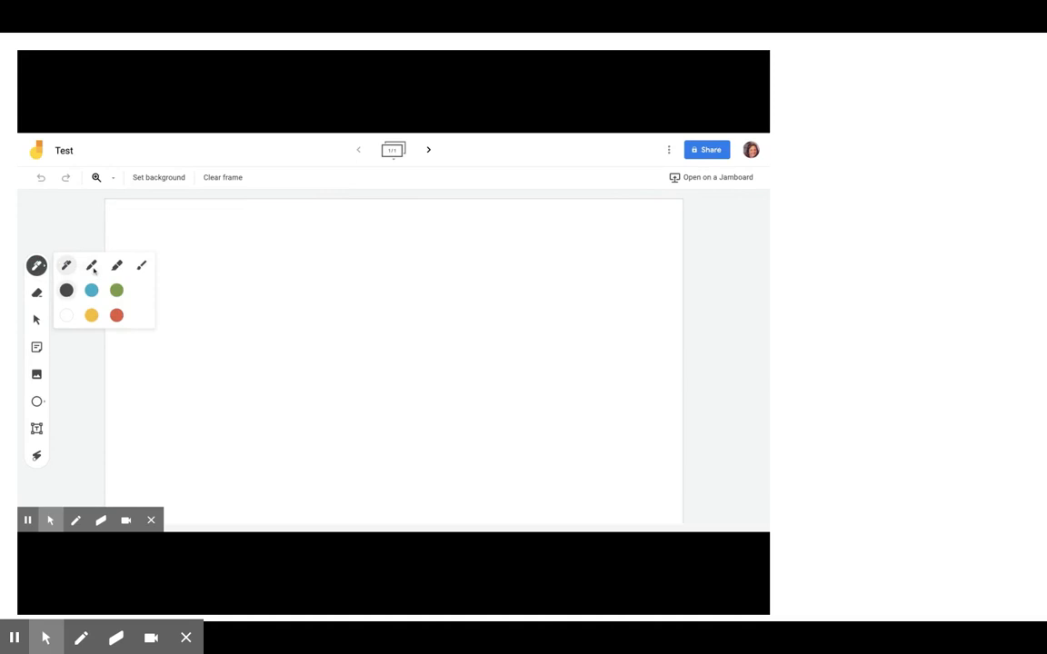
{"action": "mouse_move", "coordinate": [116, 290]}
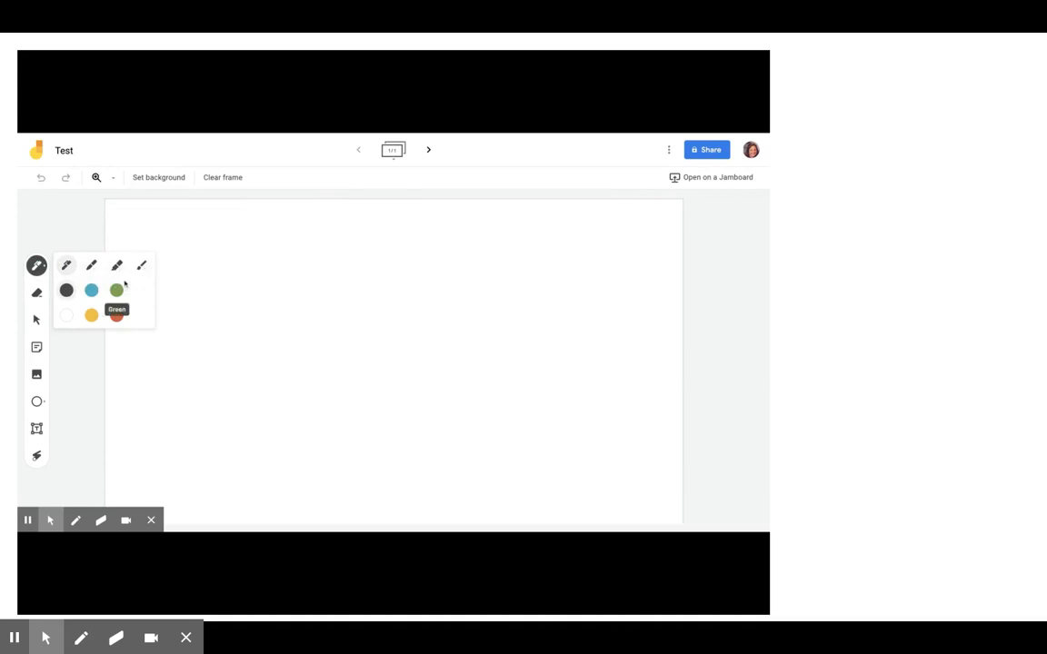
{"action": "mouse_move", "coordinate": [66, 316]}
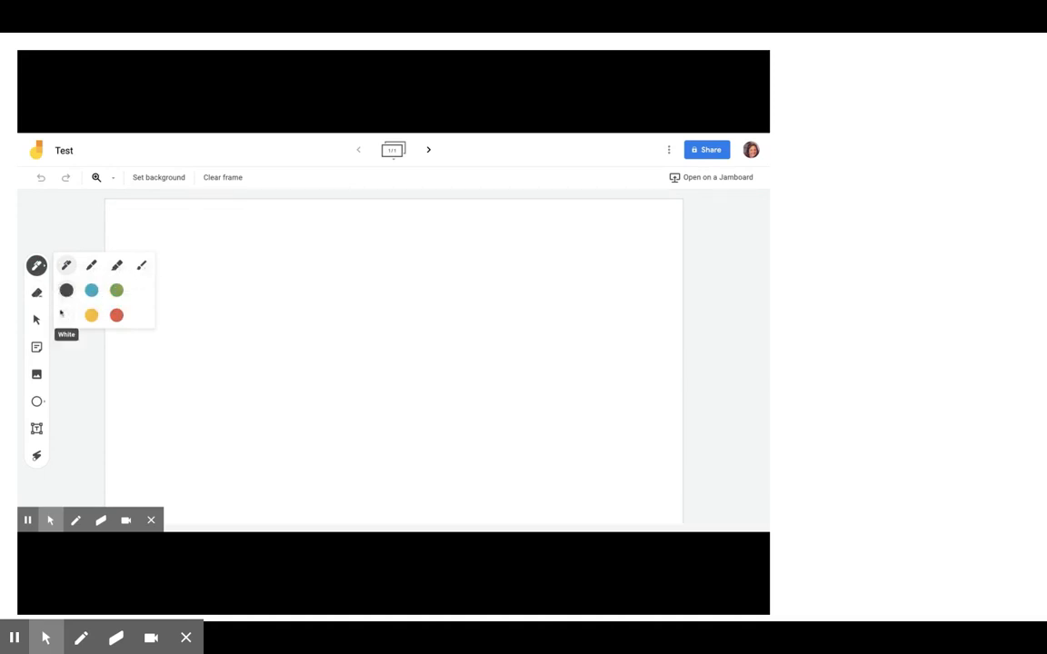
{"action": "left_click", "coordinate": [36, 292]}
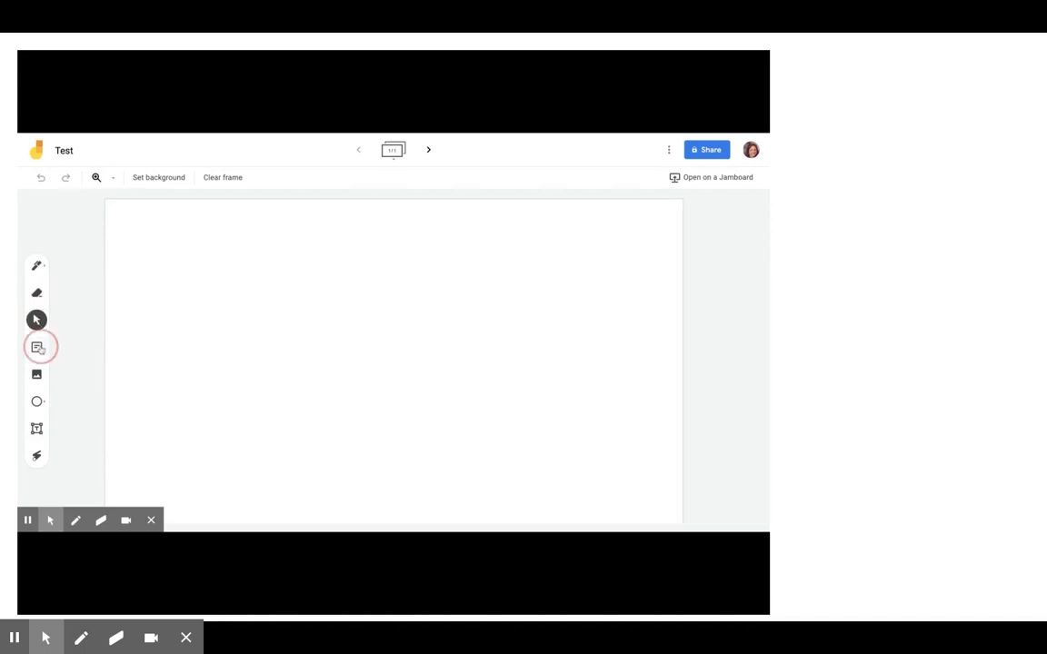
{"action": "left_click", "coordinate": [36, 347]}
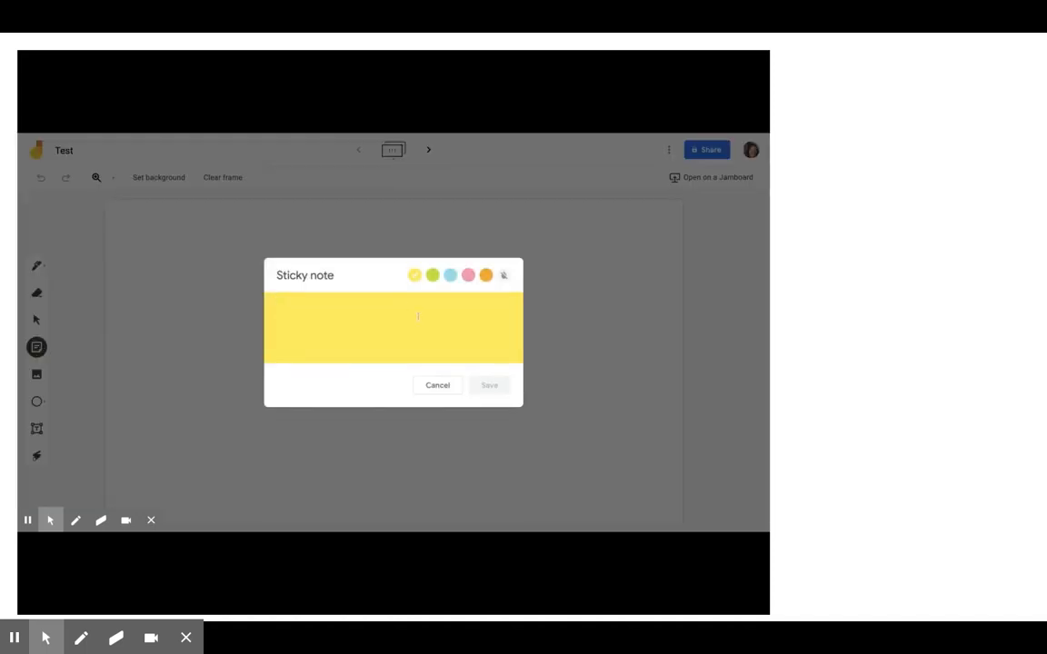
{"action": "left_click", "coordinate": [436, 385]}
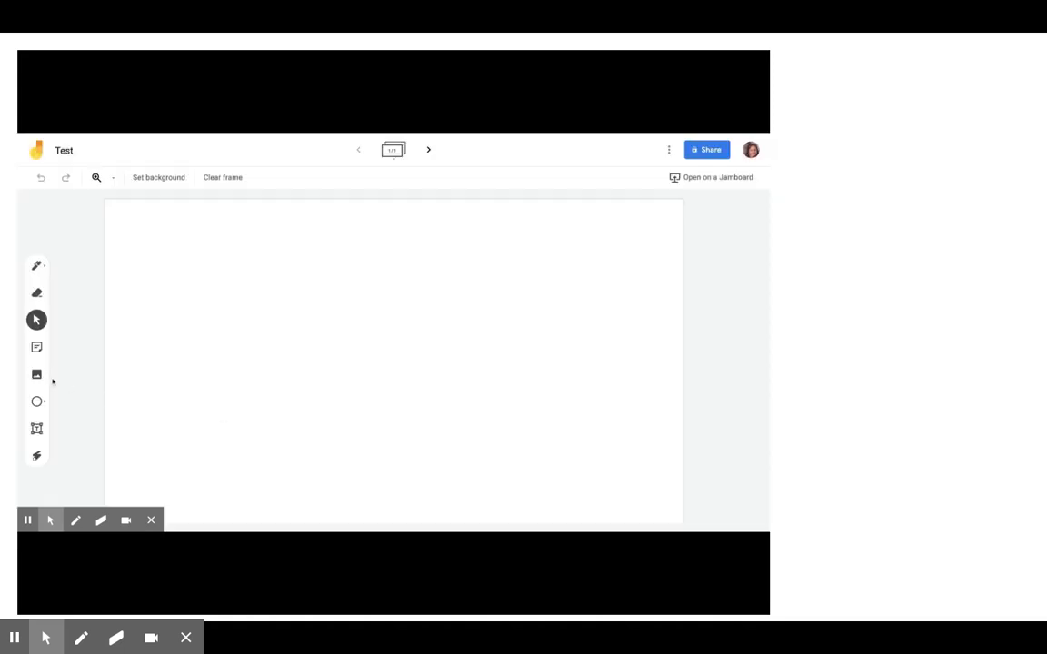
{"action": "left_click", "coordinate": [37, 374]}
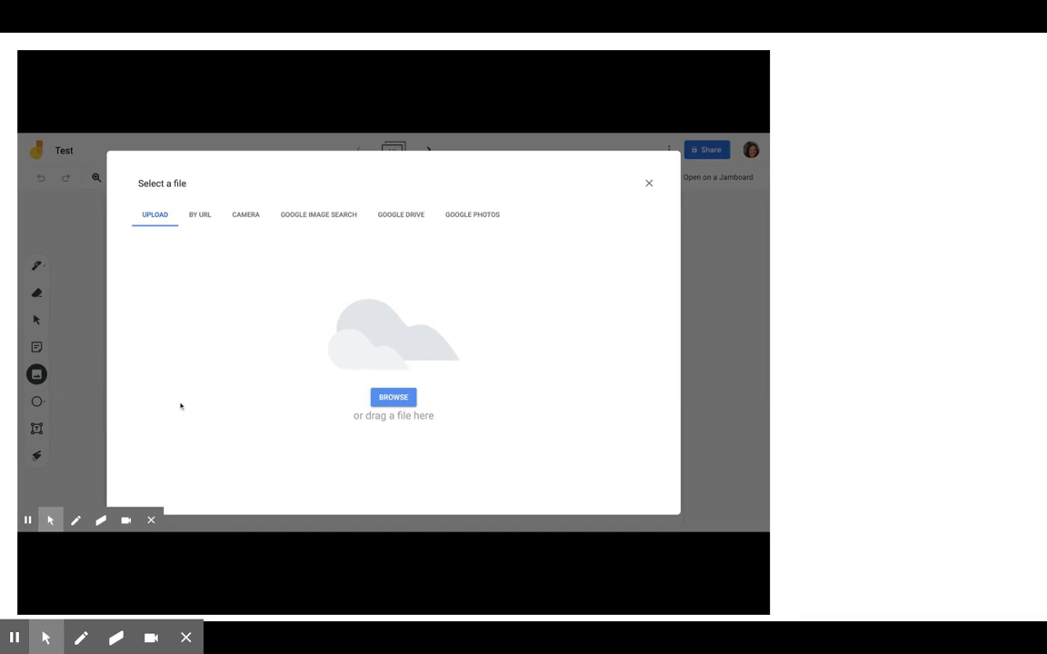
{"action": "mouse_move", "coordinate": [392, 396]}
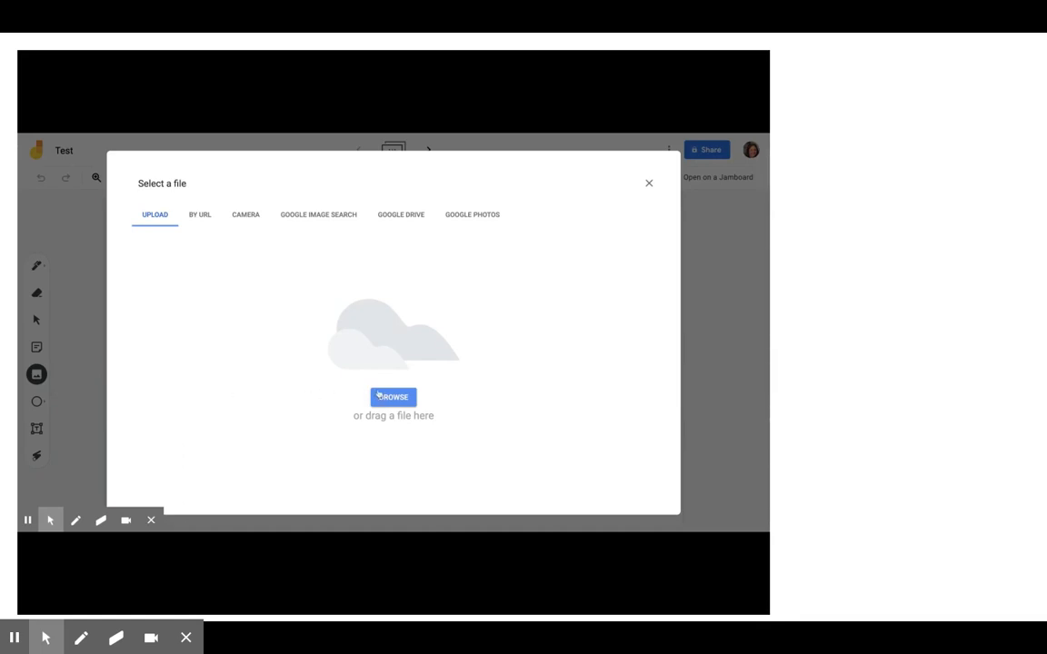
{"action": "mouse_move", "coordinate": [651, 186]}
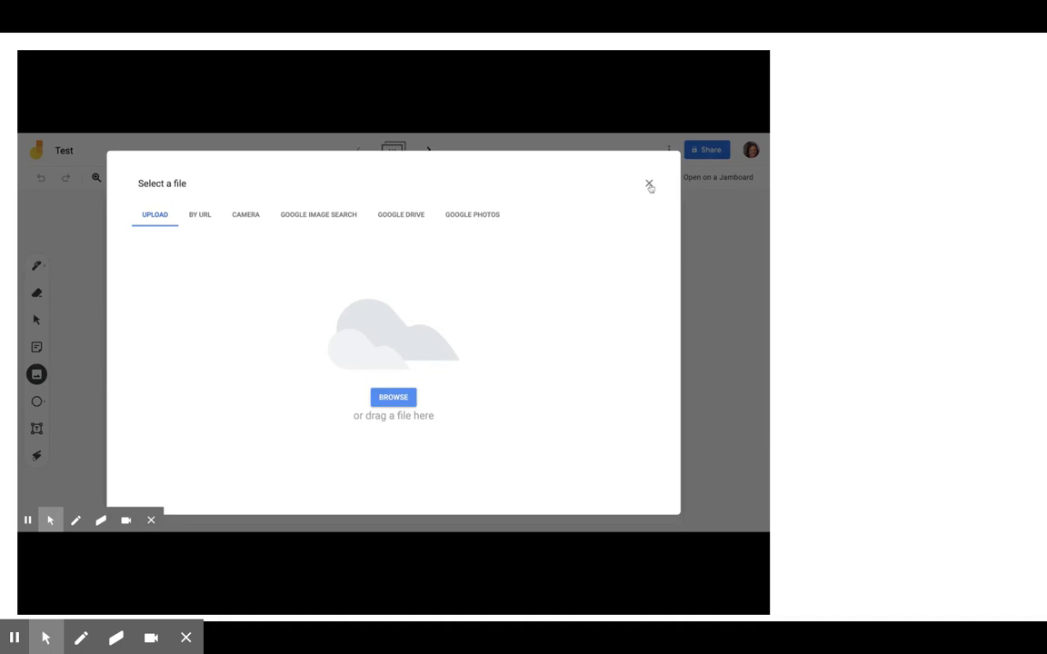
{"action": "left_click", "coordinate": [649, 185]}
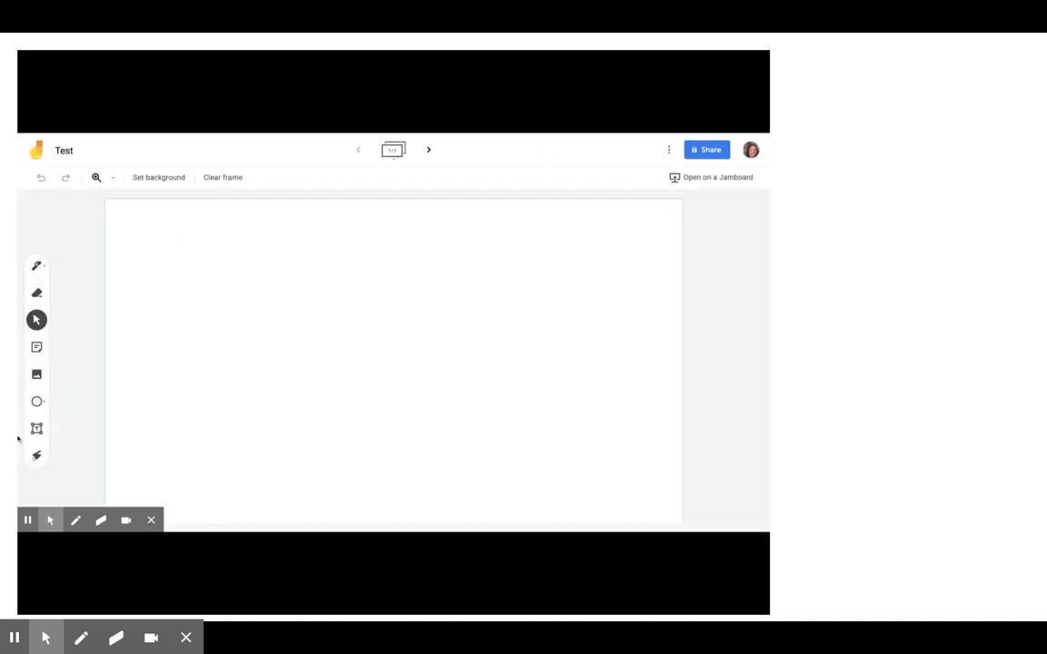
- Add a 'Hello' text box to the frame, then delete it so the frame is blank again
{"action": "type", "text": "Hello"}
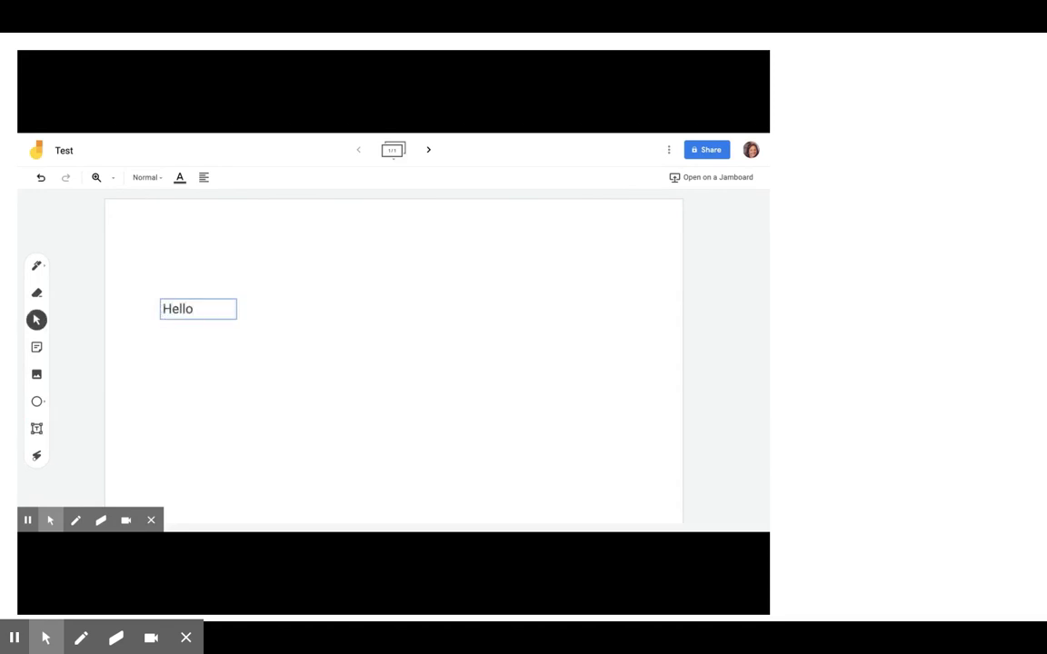
{"action": "left_click", "coordinate": [222, 420]}
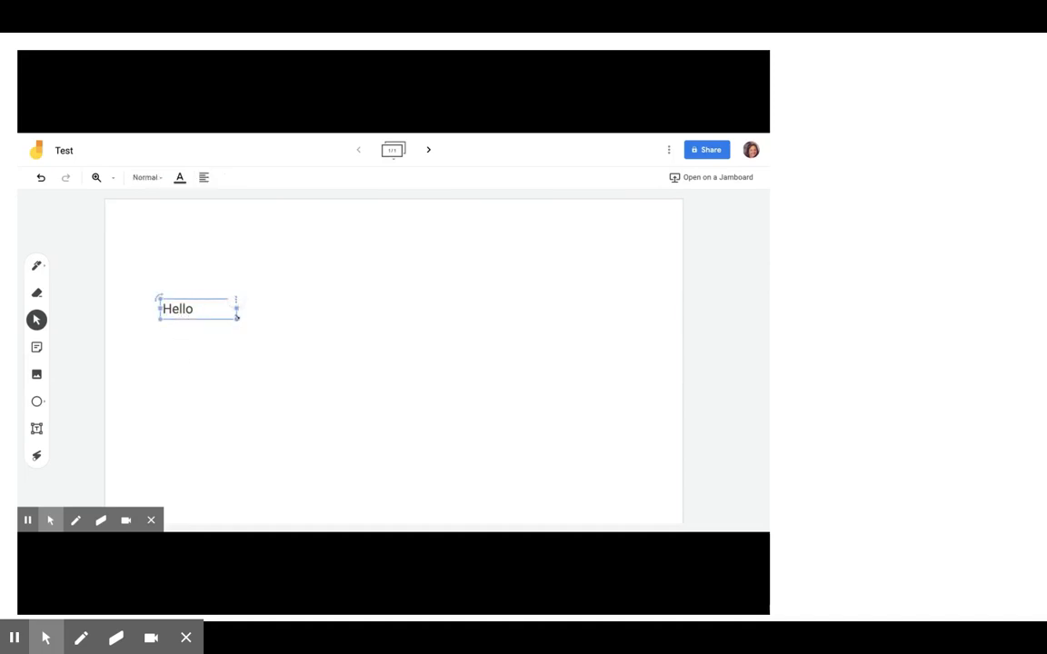
{"action": "right_click", "coordinate": [193, 309]}
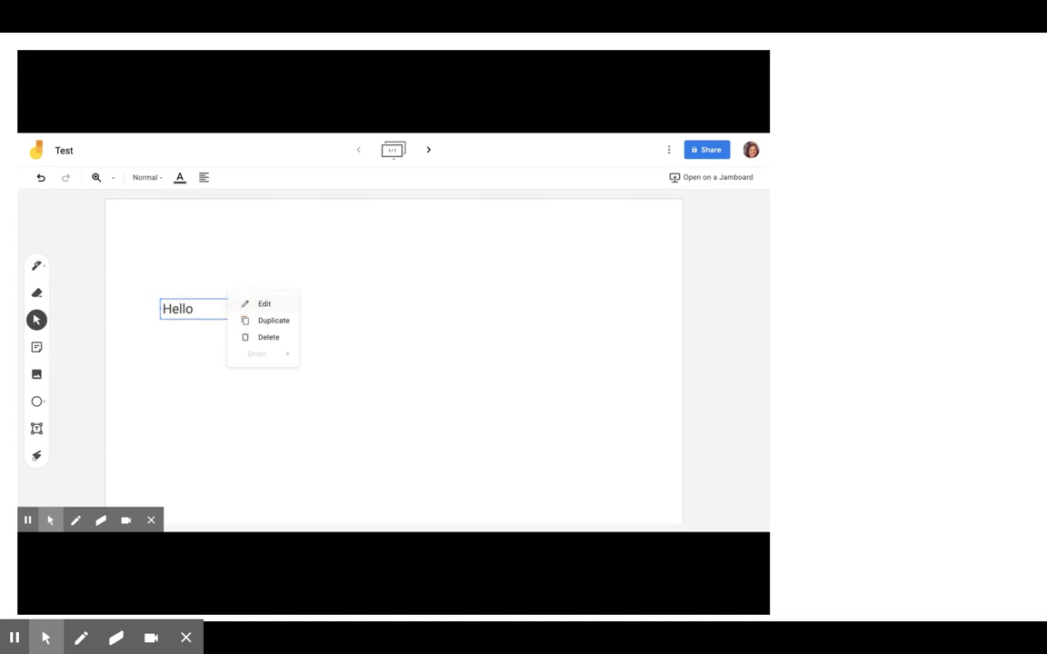
{"action": "left_click", "coordinate": [269, 336]}
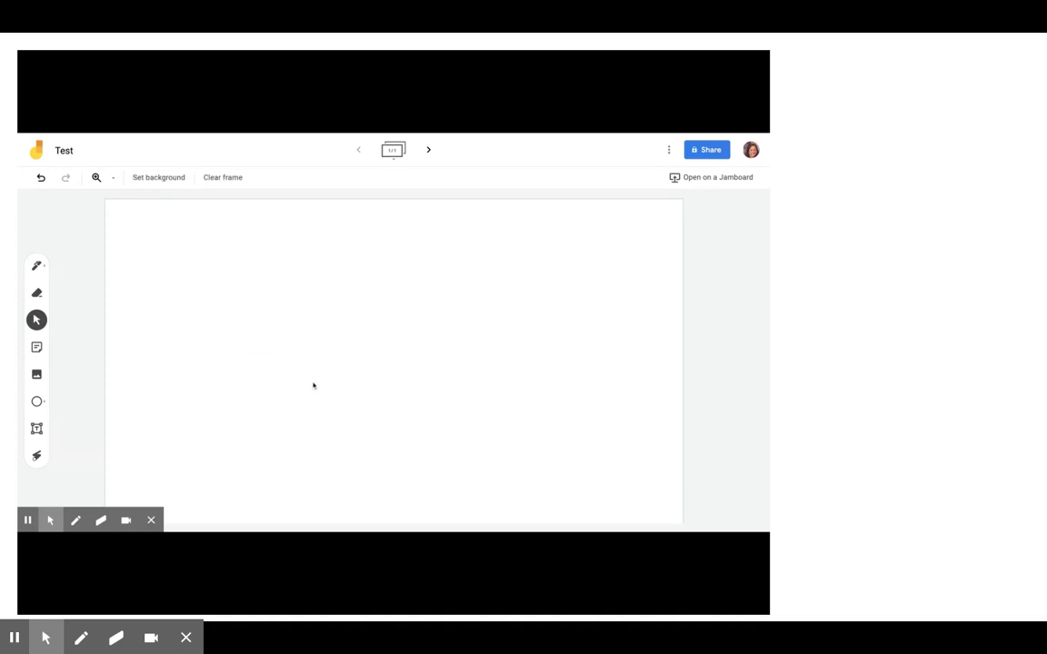
{"action": "mouse_move", "coordinate": [158, 178]}
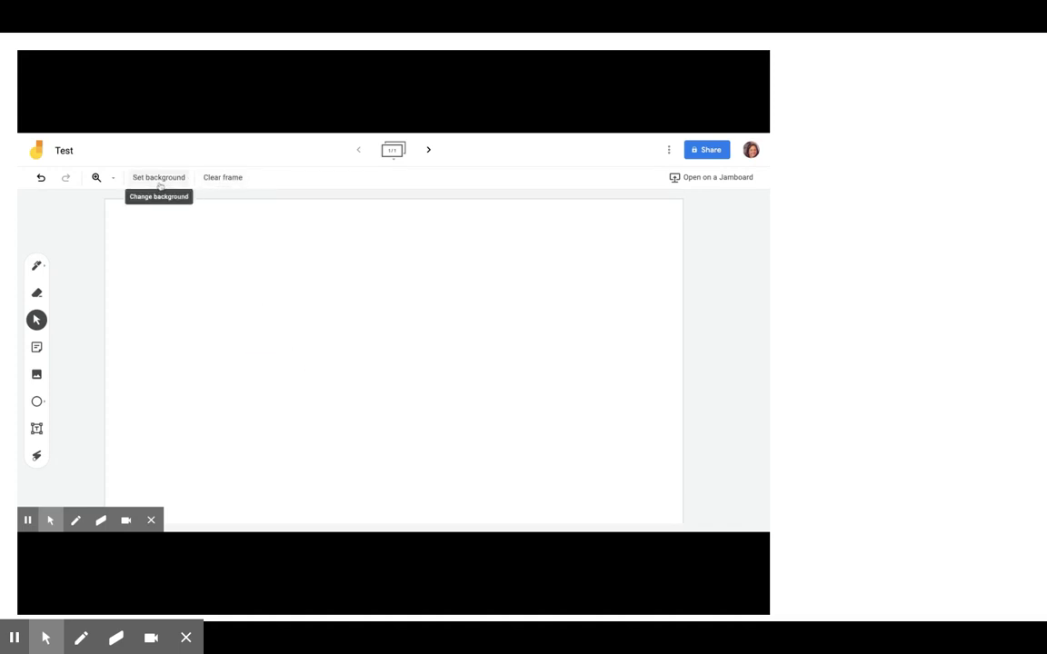
- Choose an image as the frame background via Set background
{"action": "left_click", "coordinate": [158, 178]}
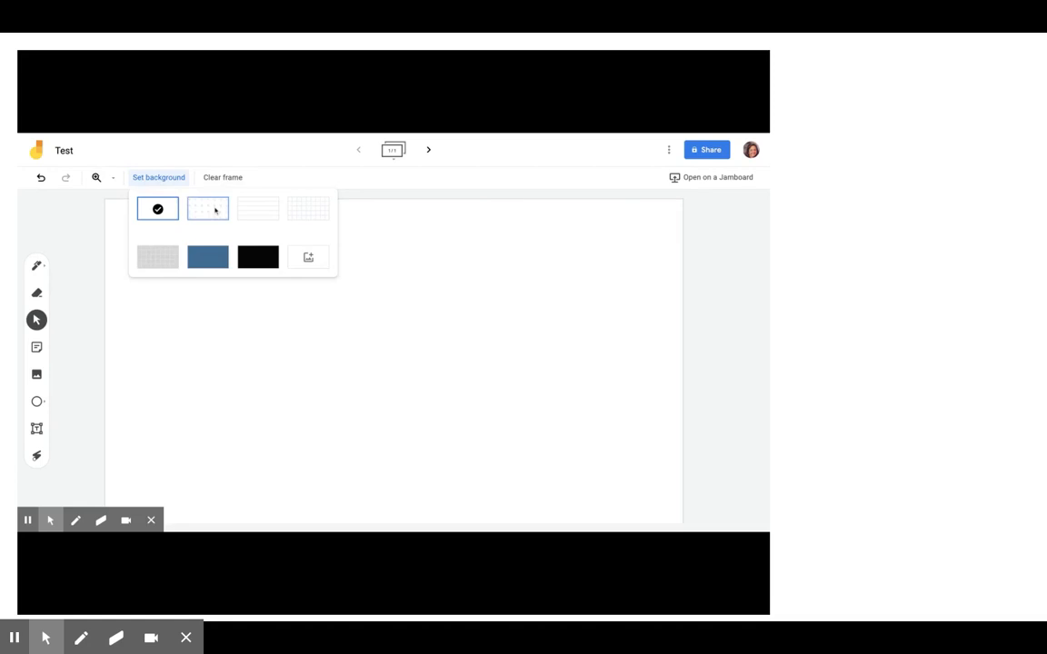
{"action": "mouse_move", "coordinate": [309, 207]}
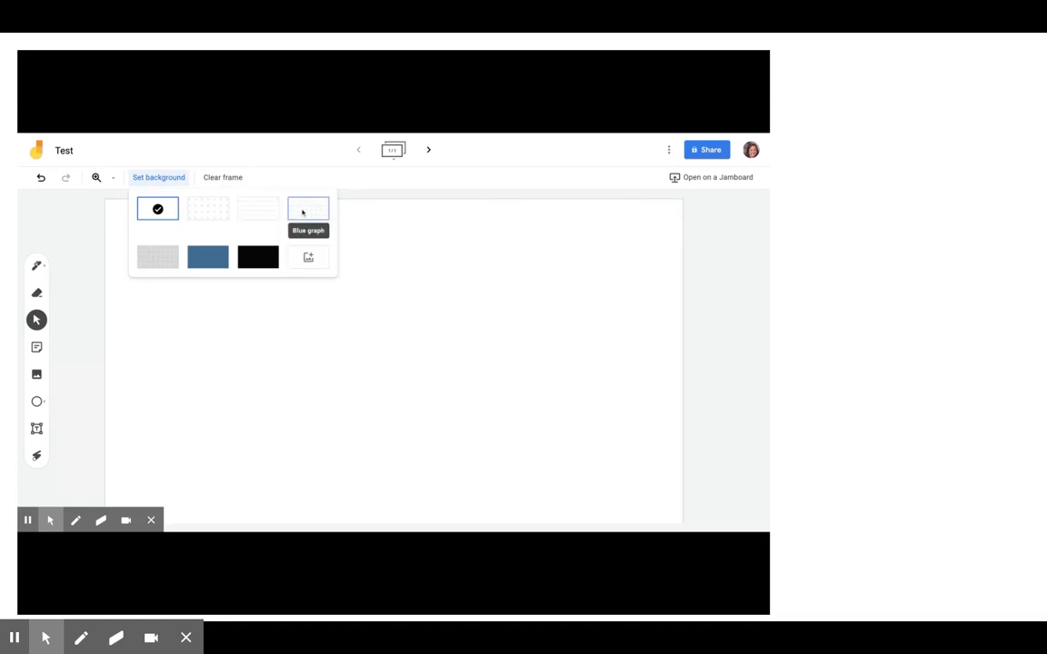
{"action": "mouse_move", "coordinate": [207, 207]}
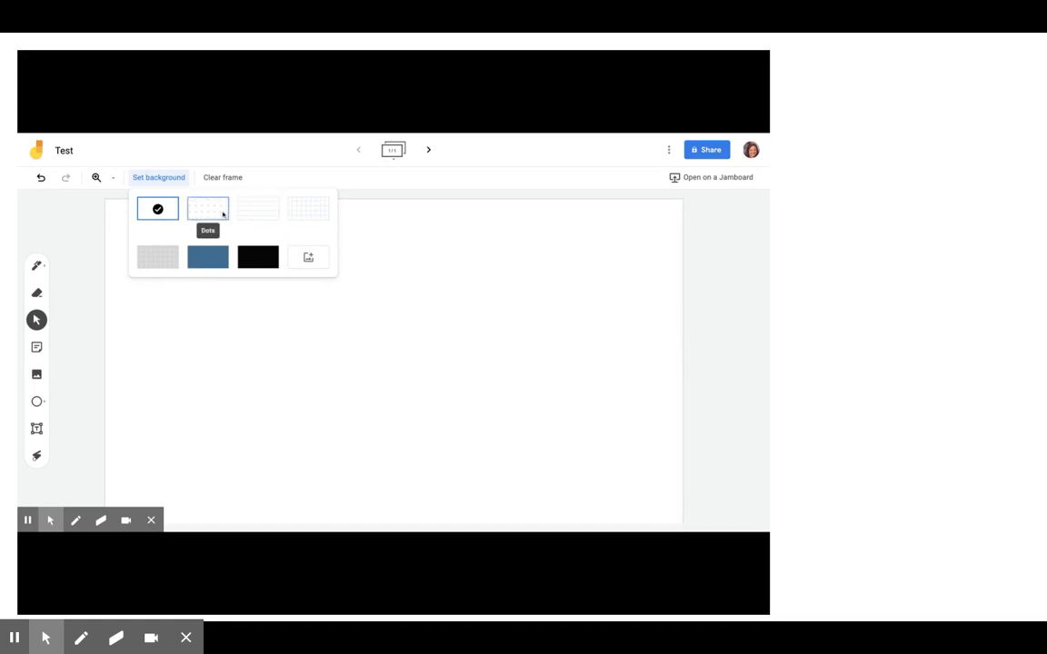
{"action": "left_click", "coordinate": [309, 258]}
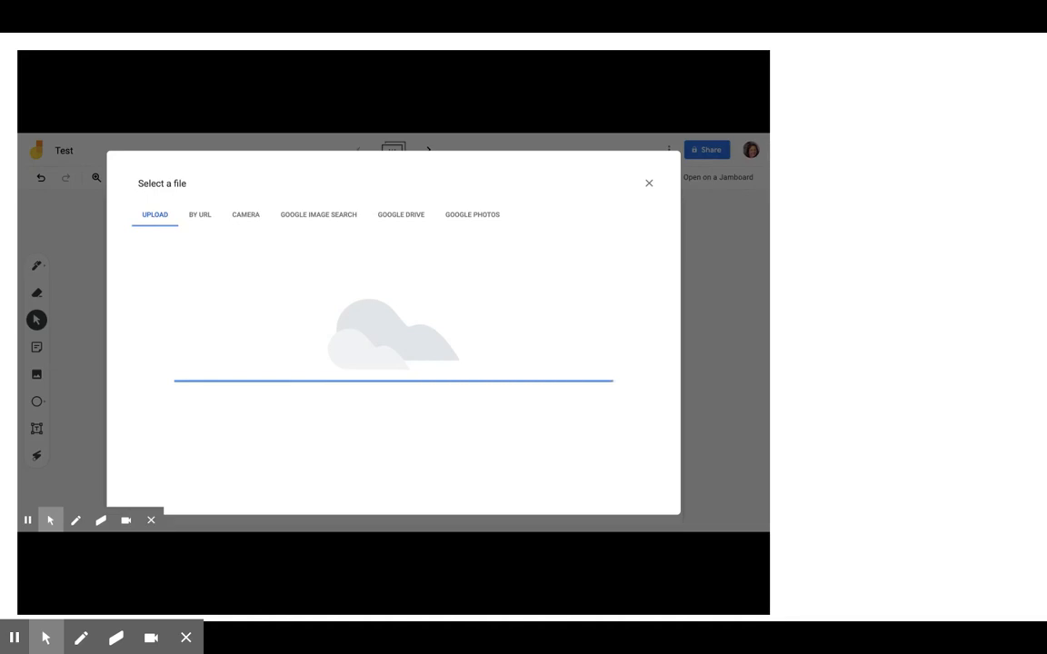
- Upload the reading worksheet image as the Test frame's background
{"action": "left_click", "coordinate": [648, 182]}
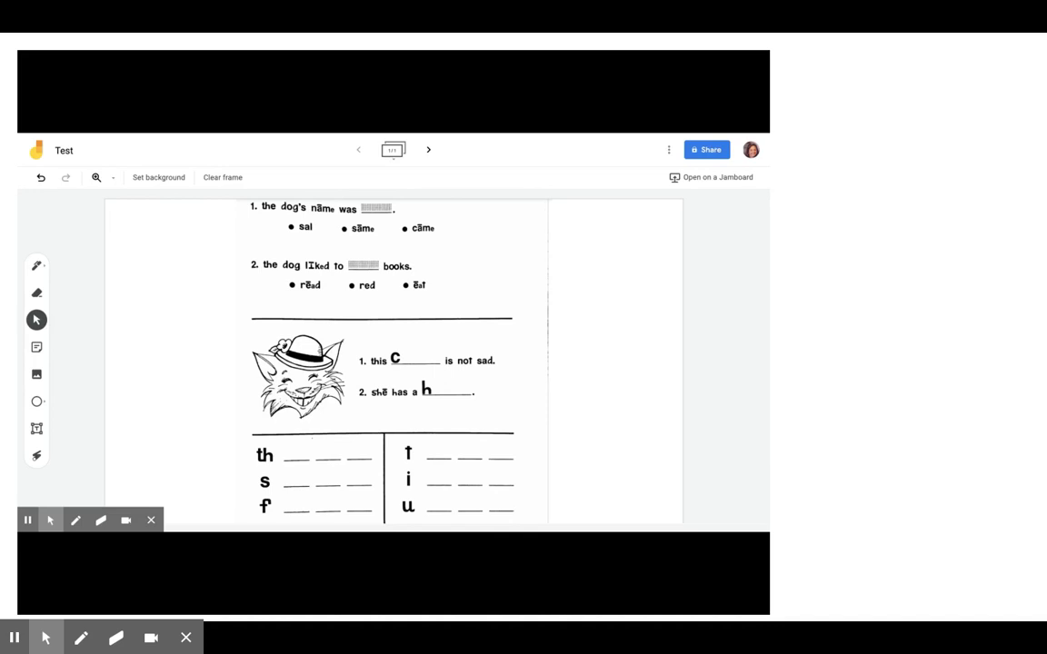
{"action": "mouse_move", "coordinate": [396, 352]}
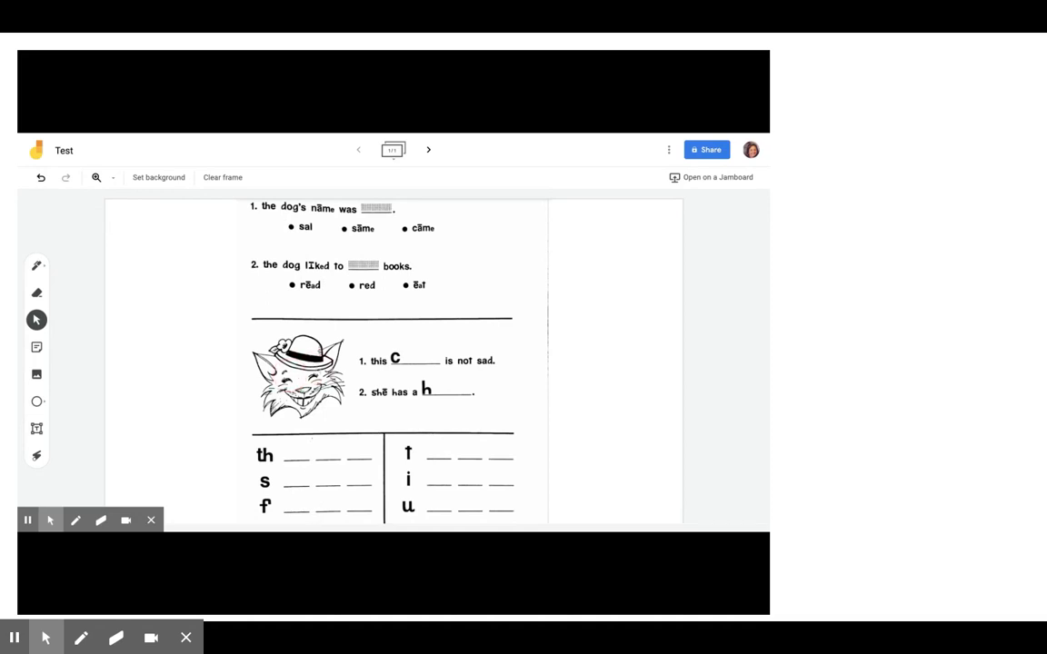
{"action": "mouse_move", "coordinate": [182, 302]}
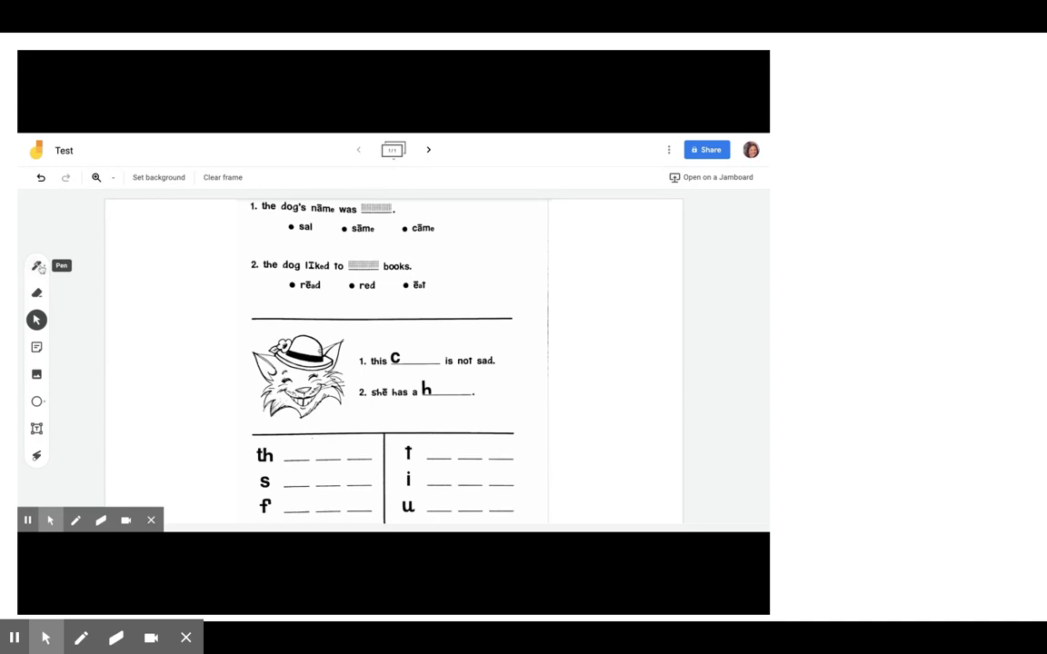
- Add a yellow sticky note reading 'Kelly' onto the worksheet
{"action": "left_click", "coordinate": [36, 347]}
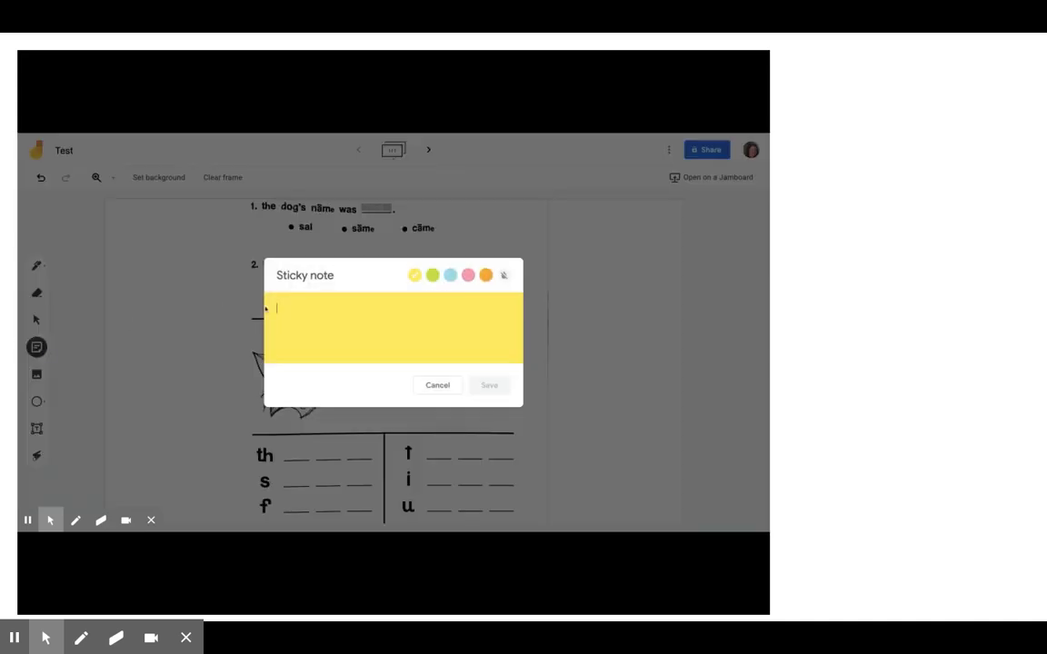
{"action": "type", "text": "Ke"}
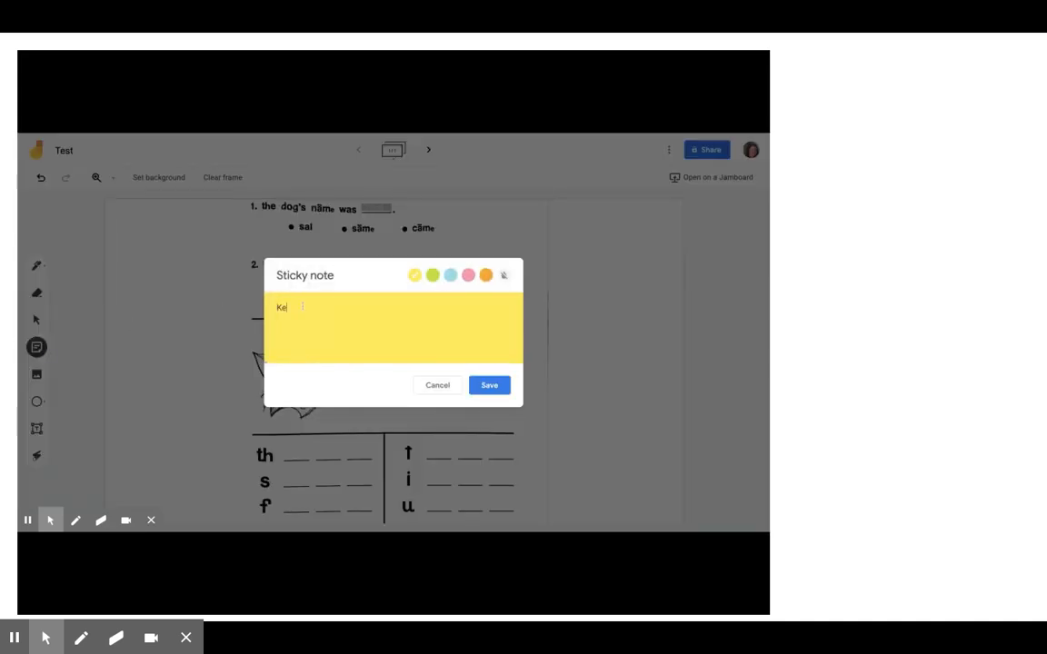
{"action": "type", "text": "lly"}
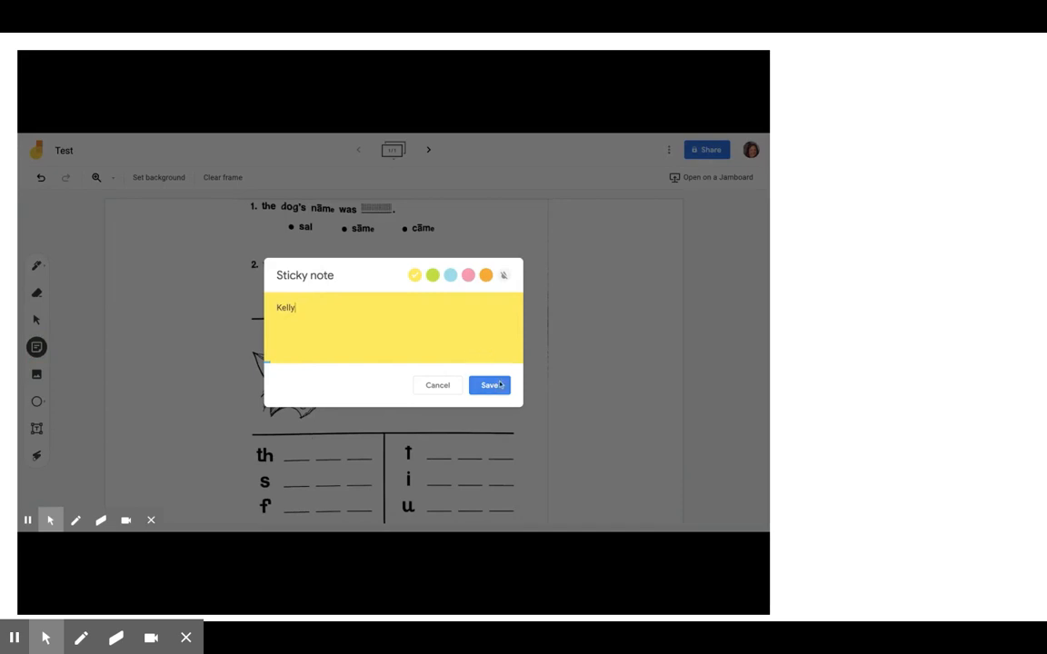
{"action": "left_click", "coordinate": [491, 385]}
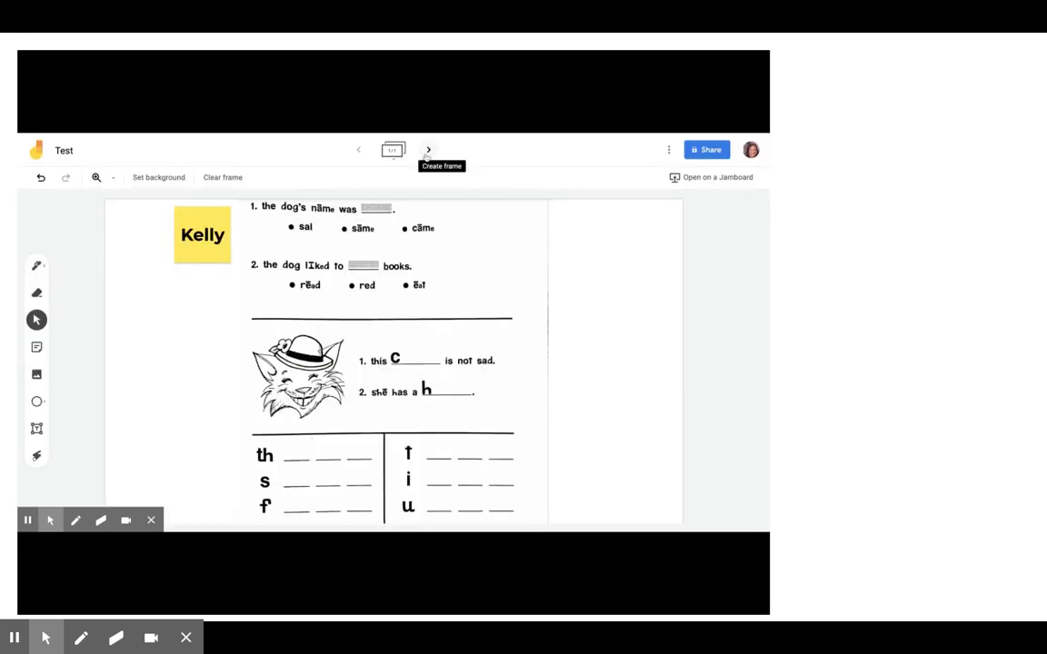
- Add a second frame and upload an image file as its background
{"action": "left_click", "coordinate": [429, 149]}
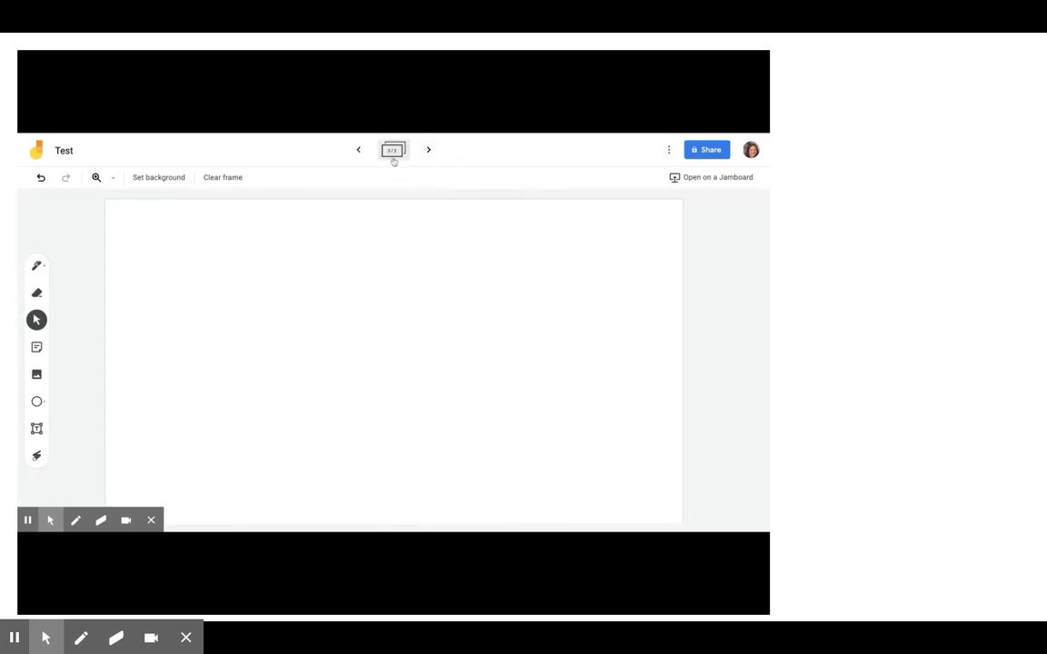
{"action": "left_click", "coordinate": [158, 178]}
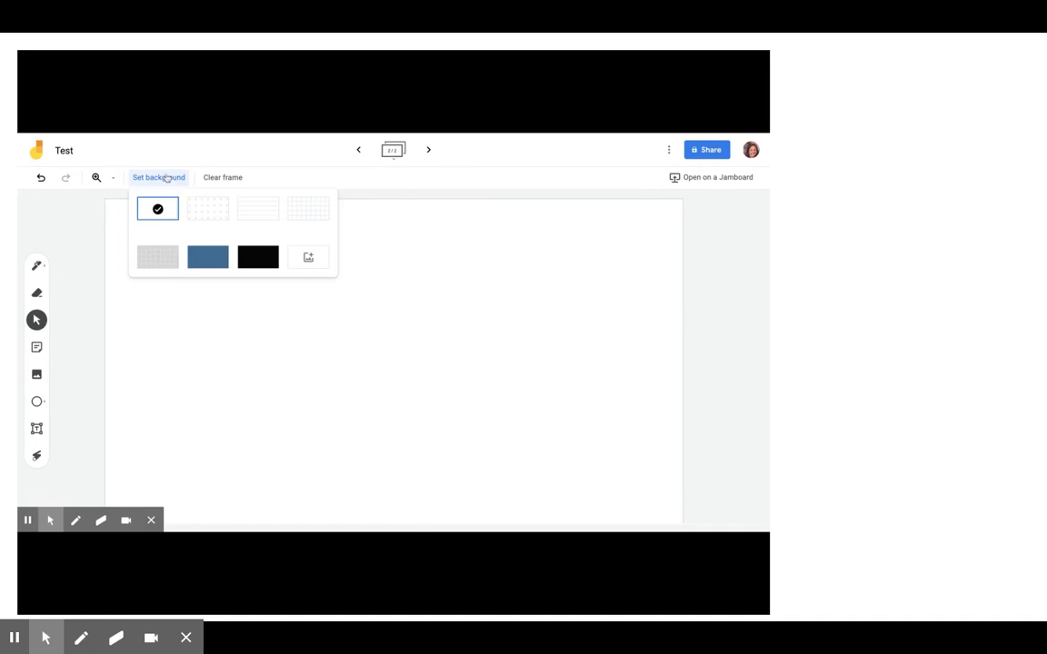
{"action": "left_click", "coordinate": [308, 258]}
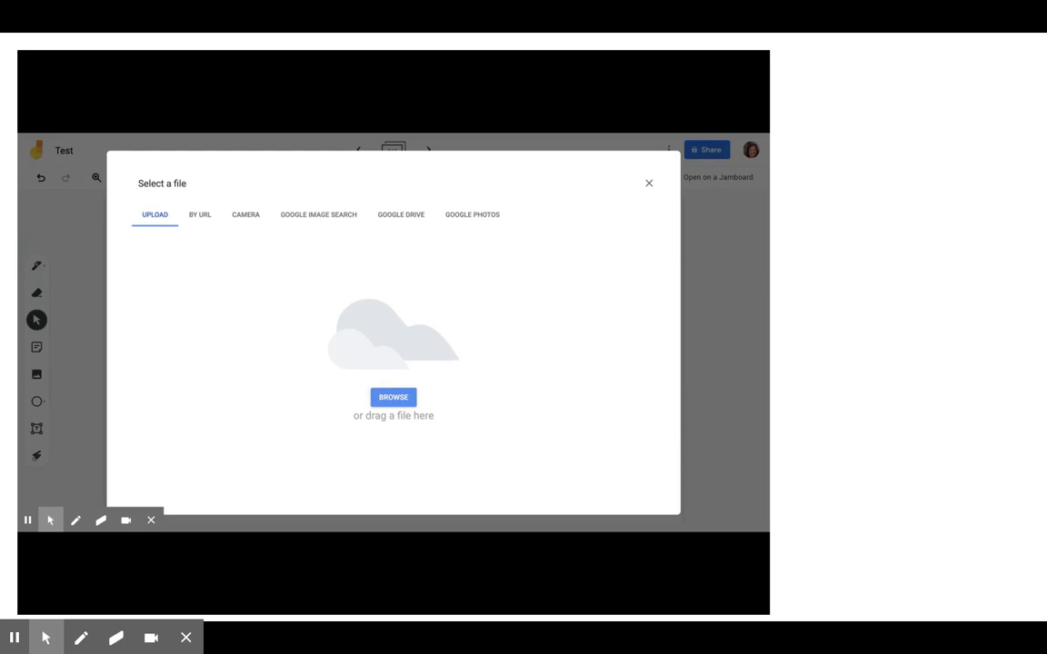
{"action": "left_click", "coordinate": [393, 396]}
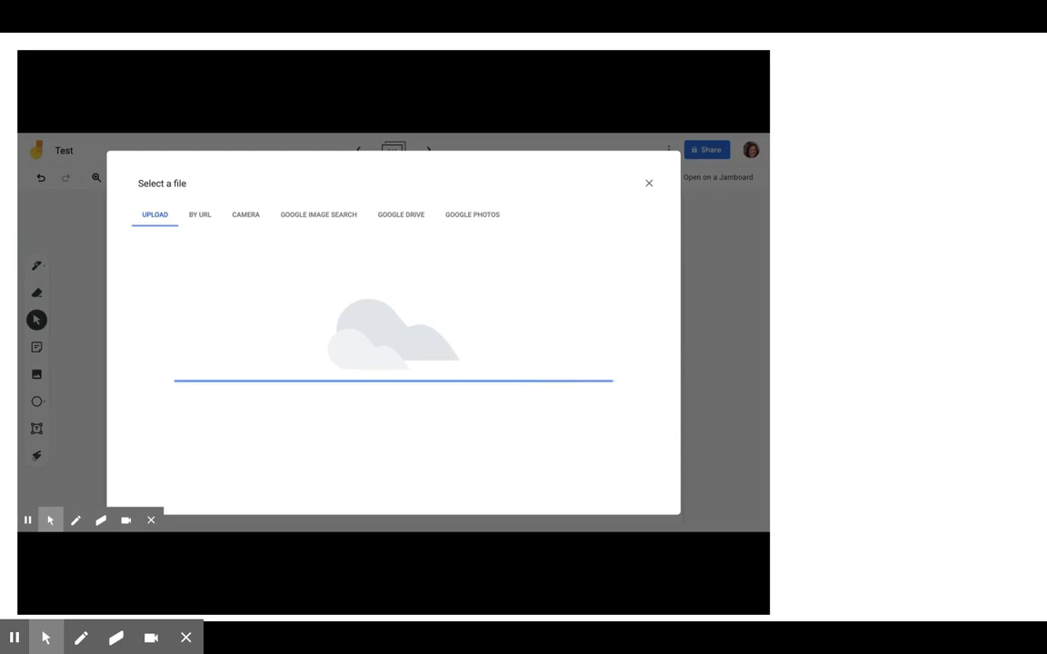
{"action": "left_click", "coordinate": [648, 182]}
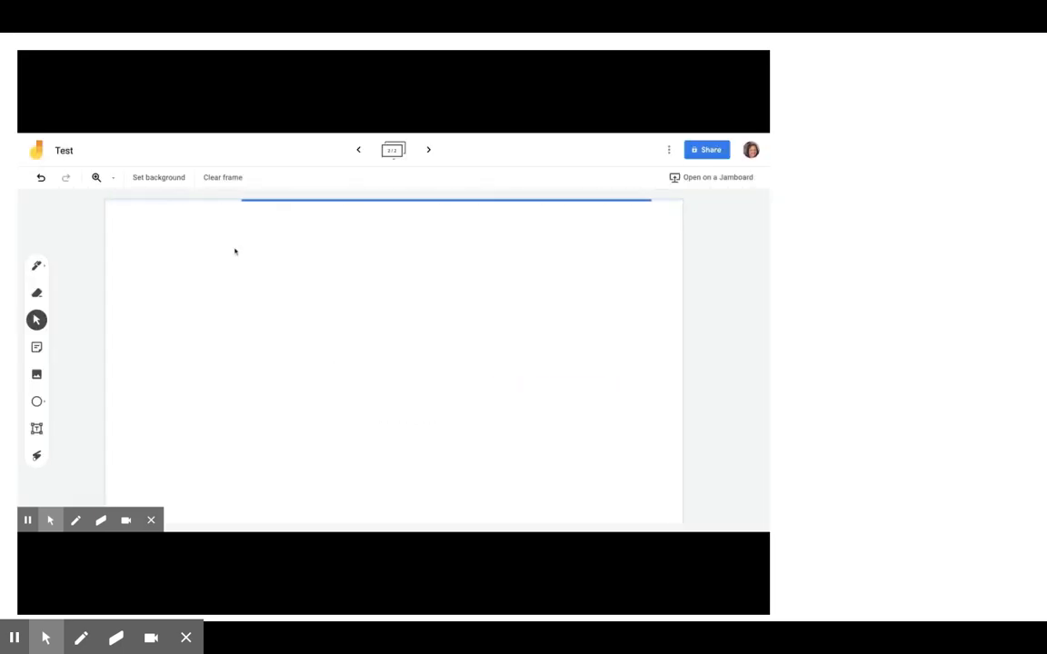
- Add a blue sticky note reading 'Chase' and move it to the top-left margin
{"action": "left_click", "coordinate": [36, 347]}
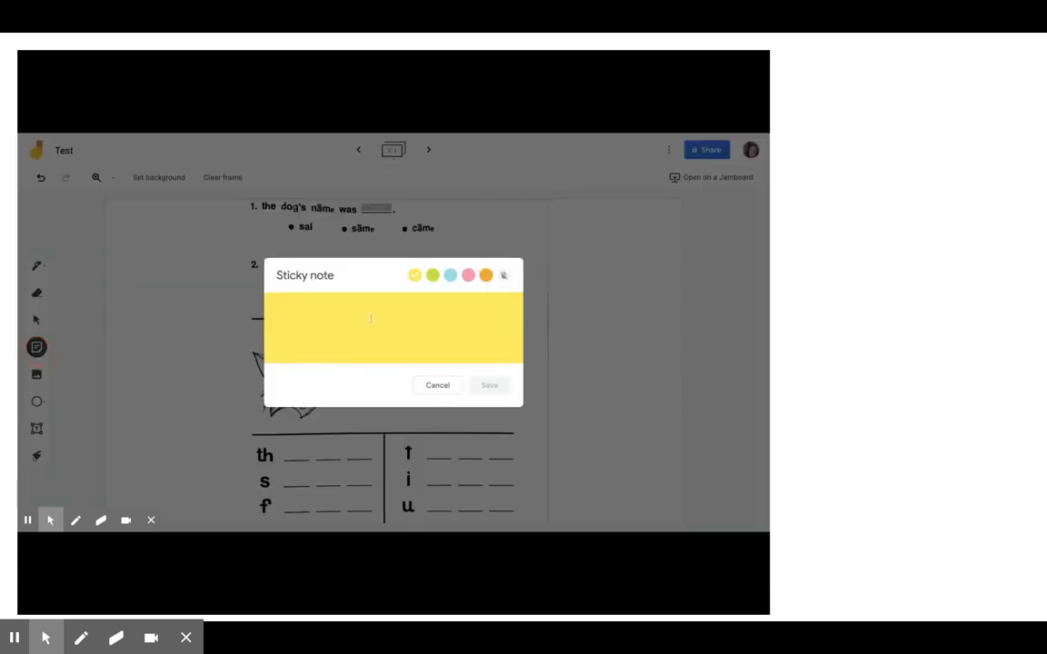
{"action": "left_click", "coordinate": [451, 276]}
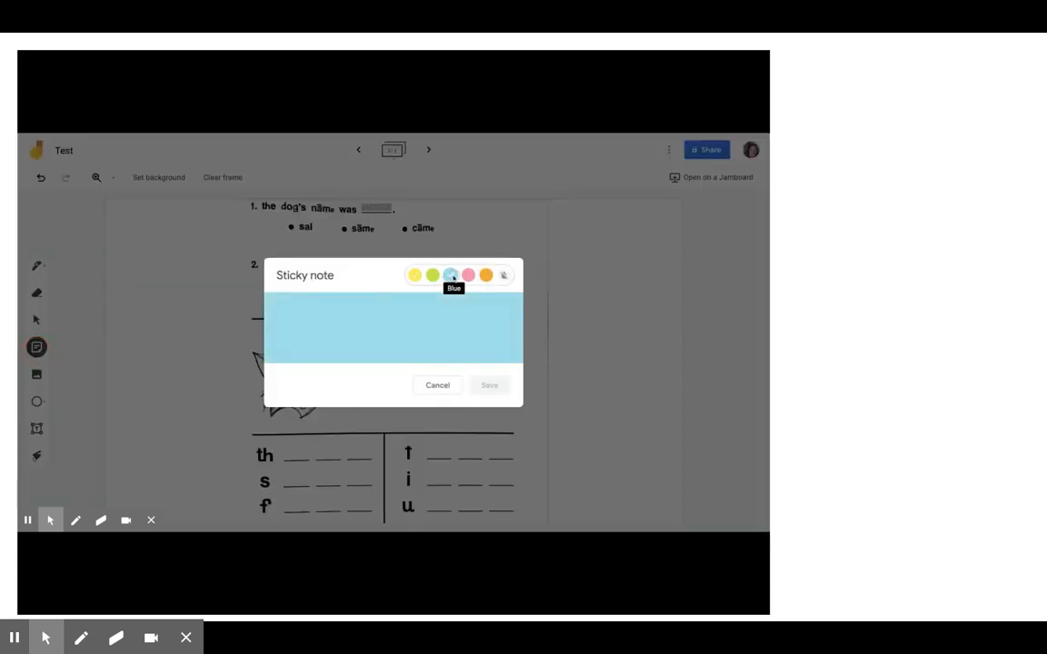
{"action": "type", "text": "Chase"}
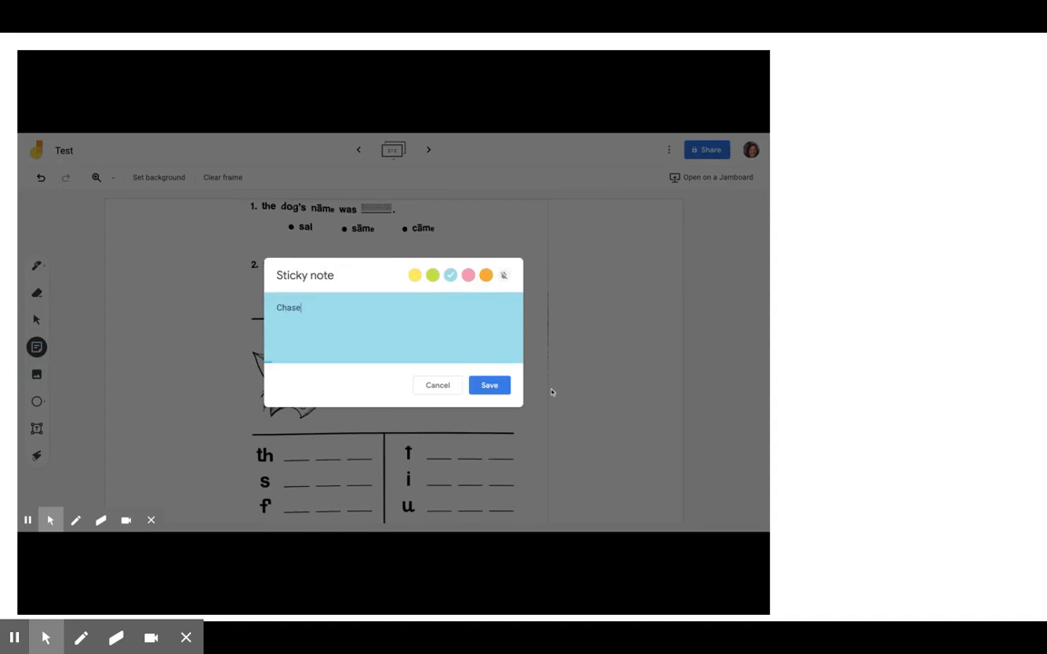
{"action": "left_click", "coordinate": [489, 385]}
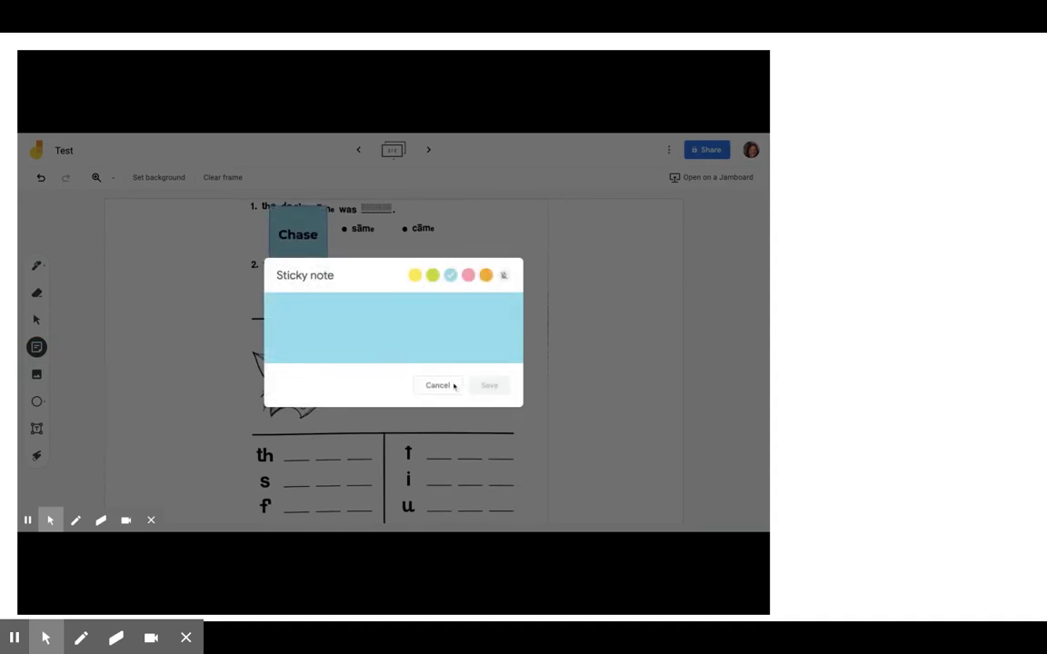
{"action": "left_click", "coordinate": [436, 385]}
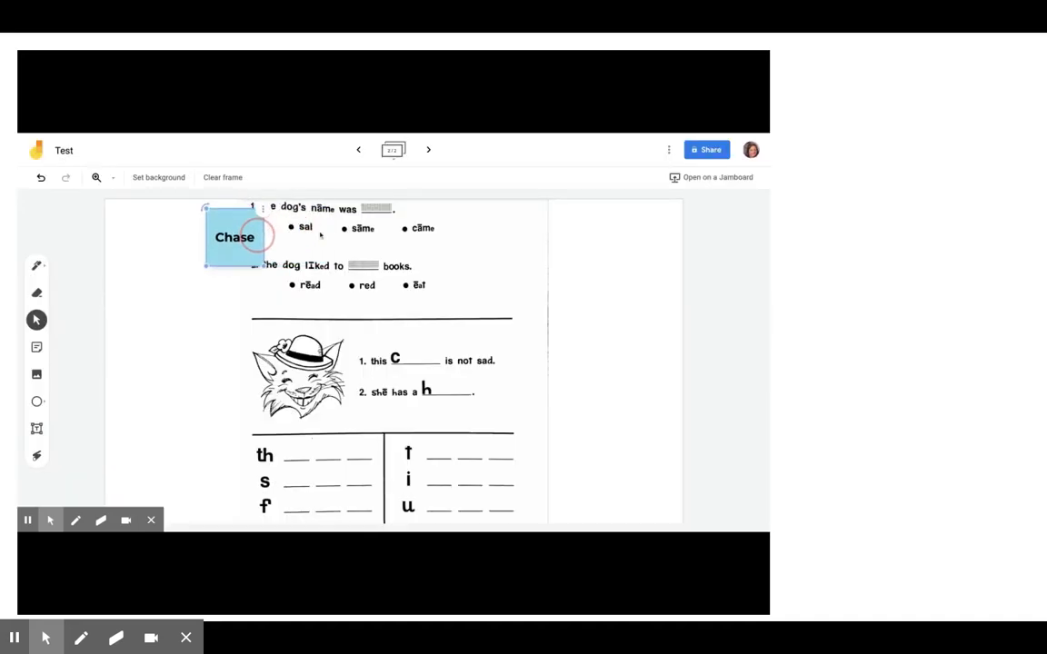
{"action": "left_click_drag", "start_coordinate": [234, 236], "coordinate": [171, 250]}
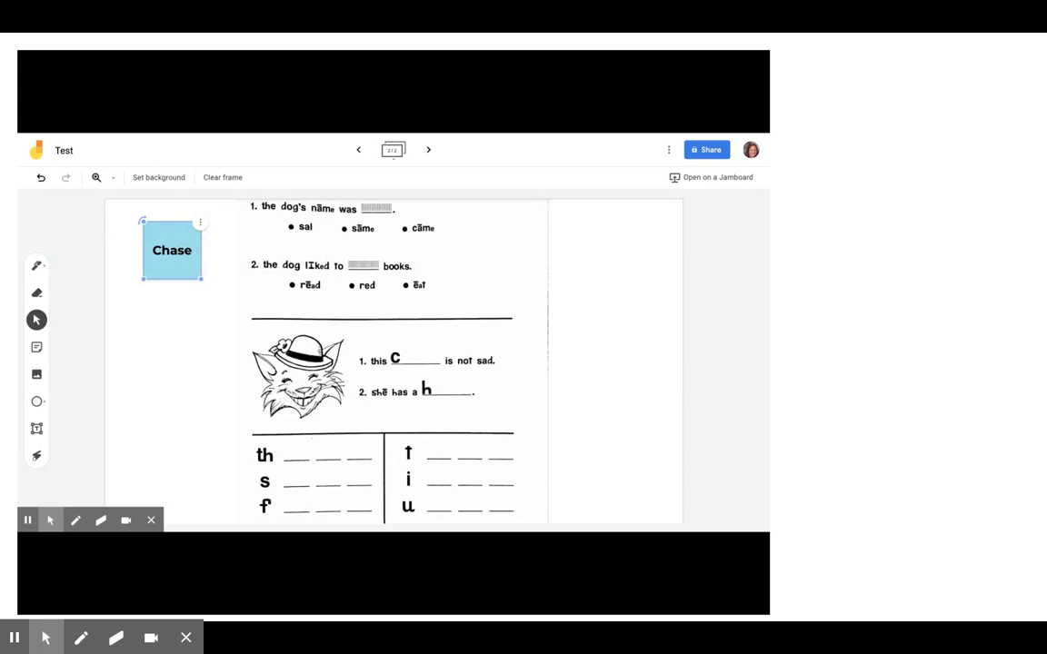
{"action": "left_click", "coordinate": [195, 312]}
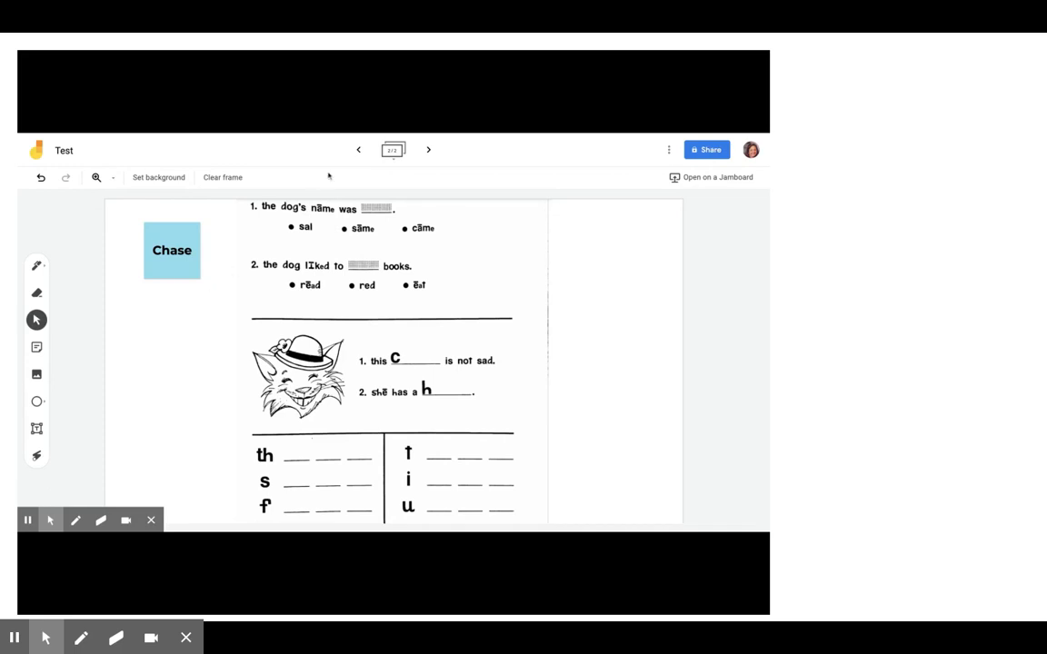
{"action": "mouse_move", "coordinate": [389, 243]}
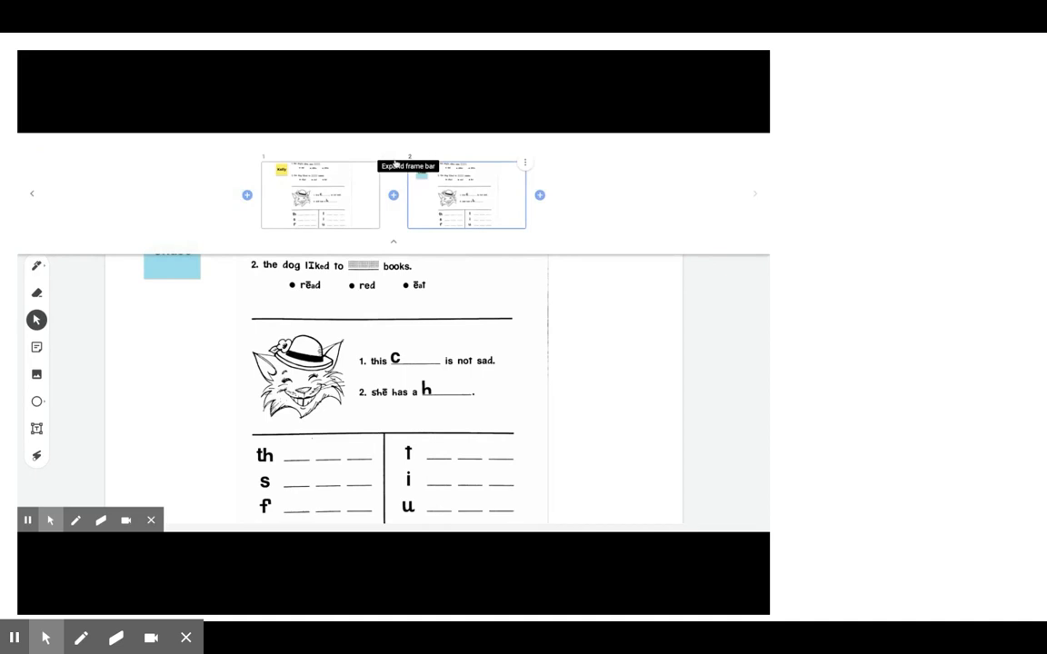
{"action": "mouse_move", "coordinate": [379, 240]}
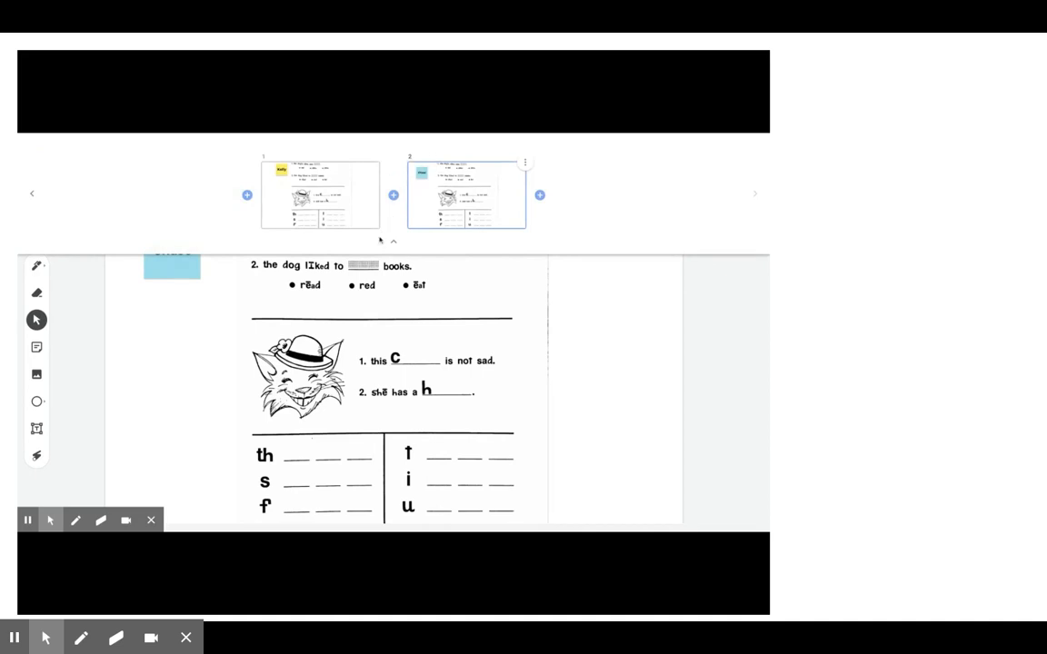
{"action": "mouse_move", "coordinate": [603, 191]}
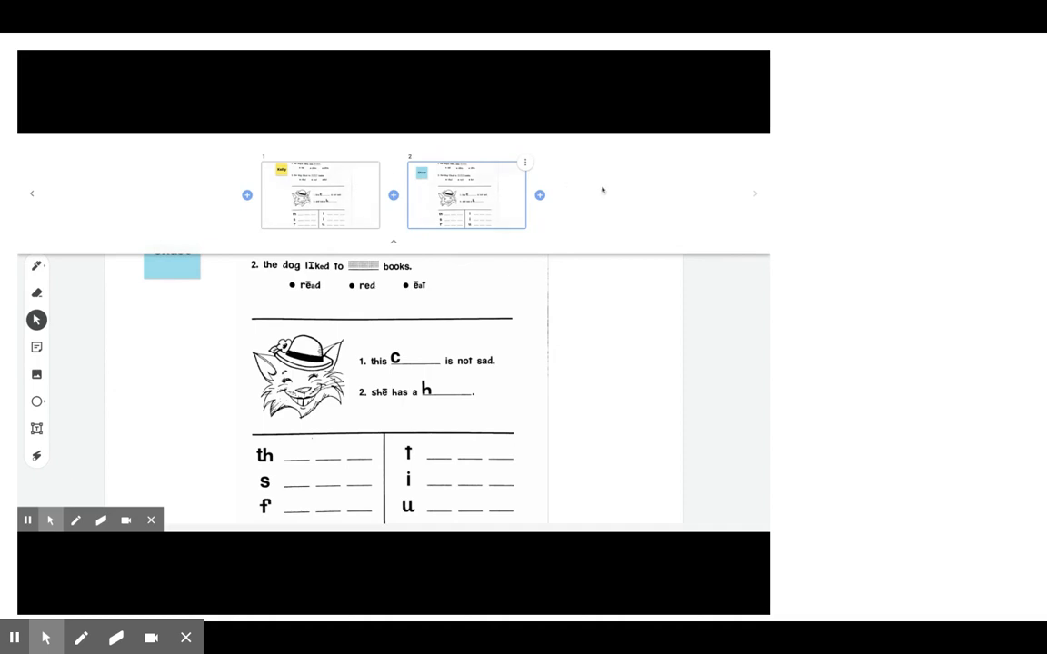
{"action": "left_click", "coordinate": [393, 242]}
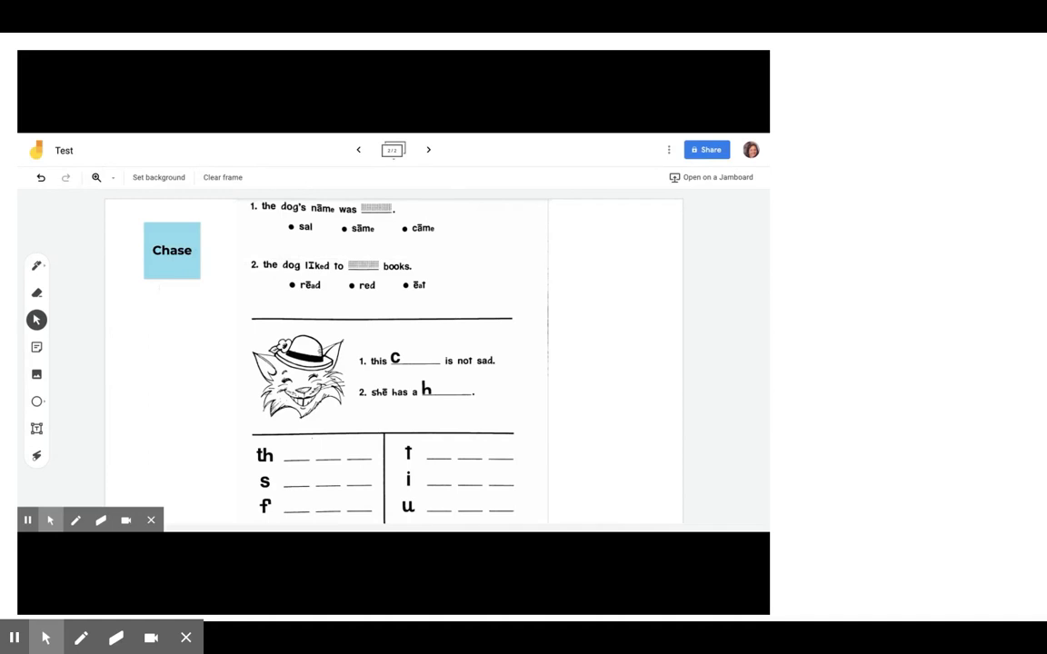
{"action": "mouse_move", "coordinate": [160, 294]}
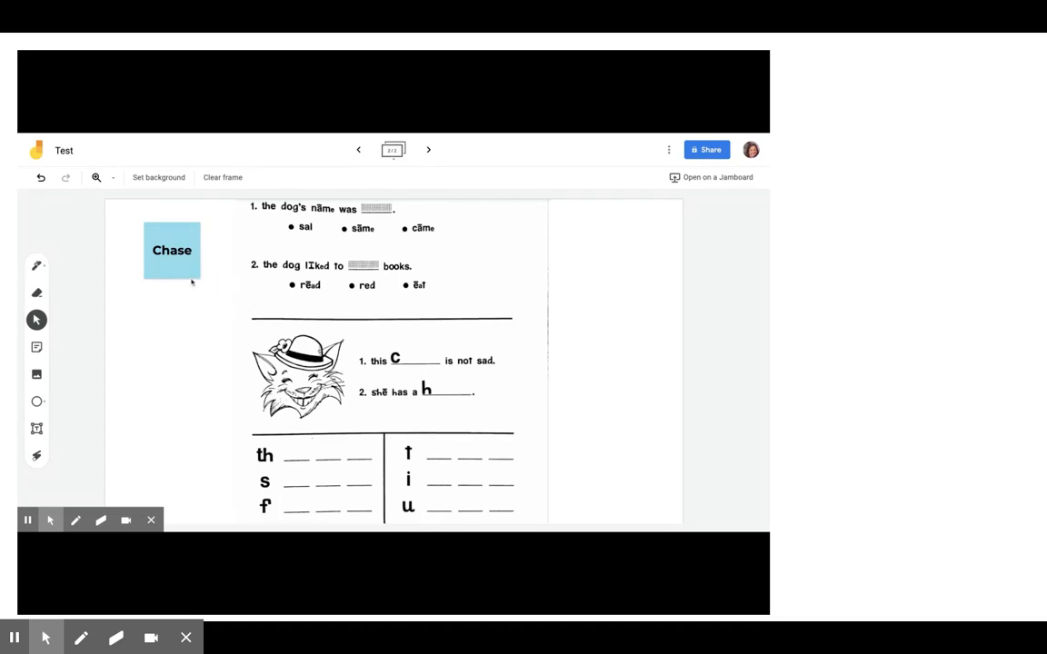
{"action": "mouse_move", "coordinate": [573, 236]}
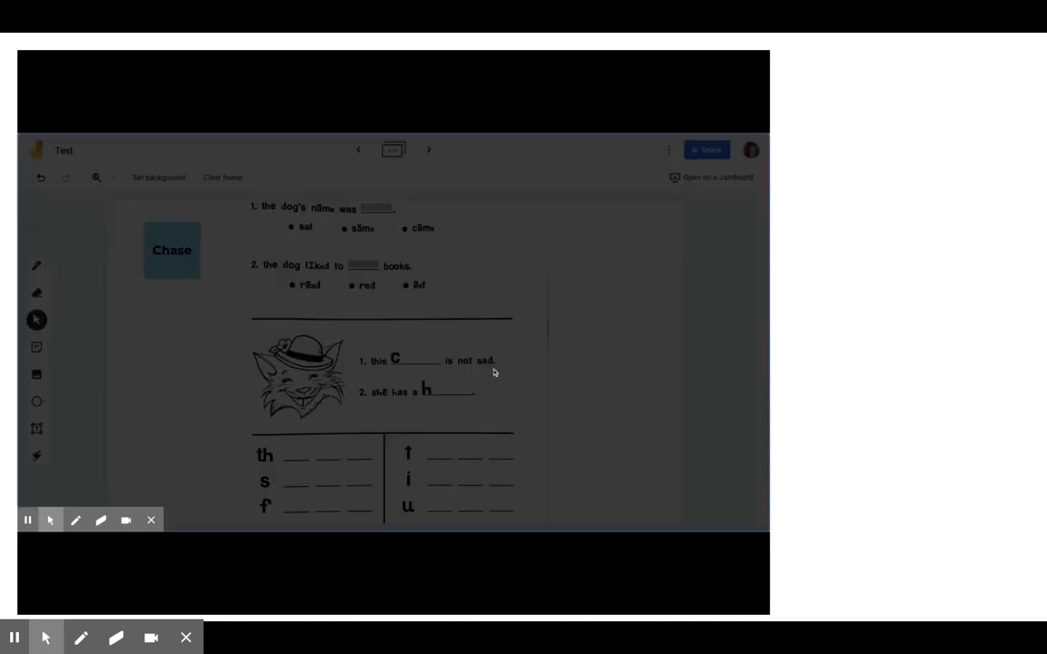
- Share the jam so anyone with the link is an Editor and copy that link
{"action": "left_click", "coordinate": [707, 149]}
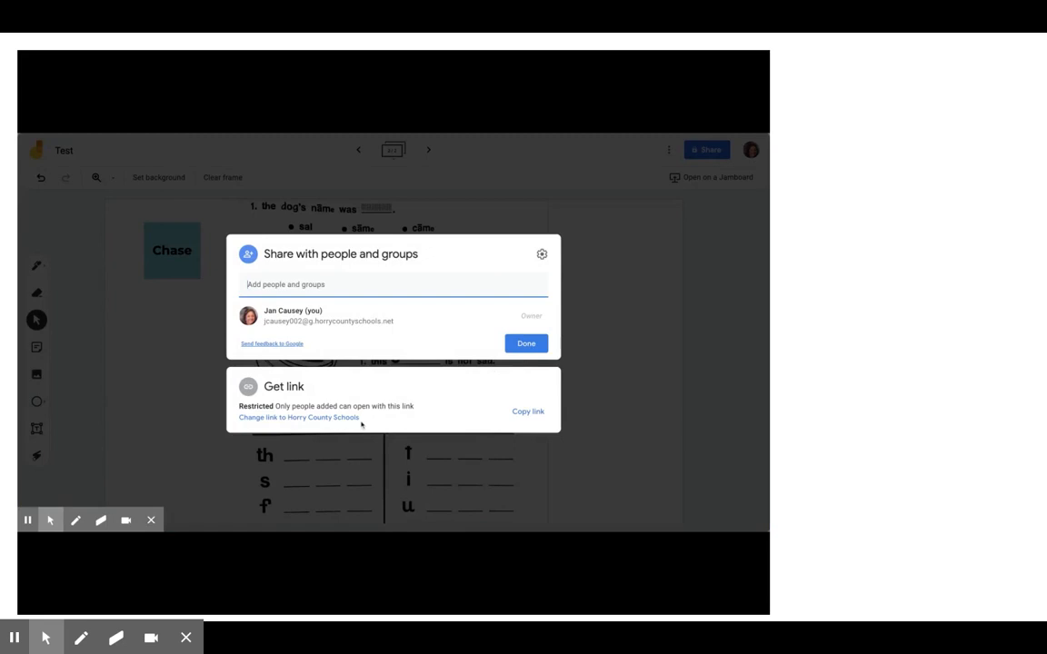
{"action": "left_click", "coordinate": [298, 416]}
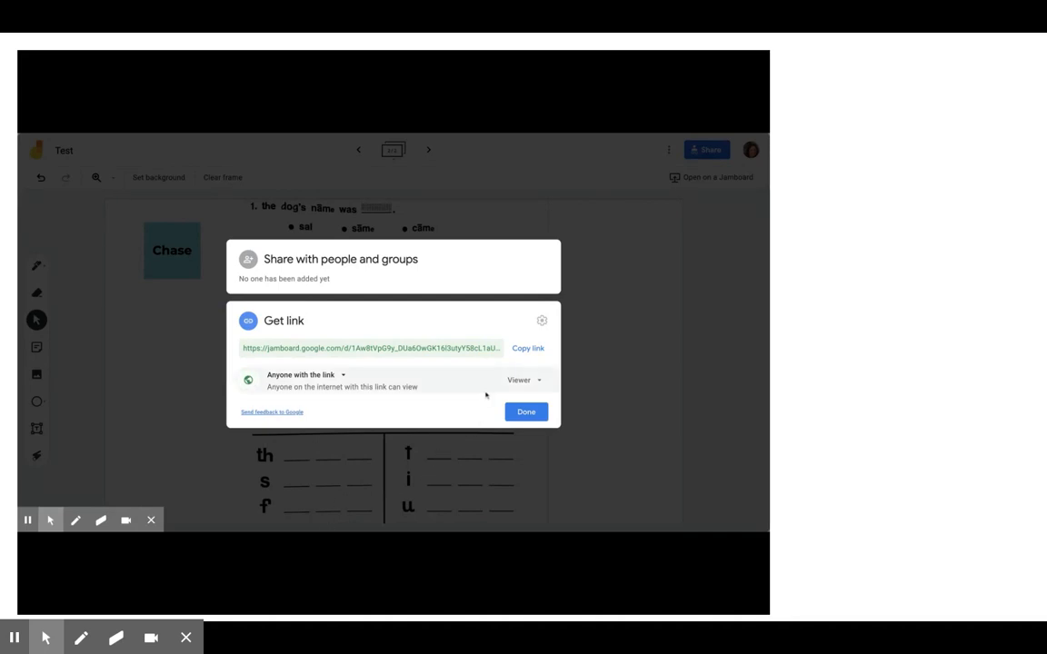
{"action": "left_click", "coordinate": [523, 380]}
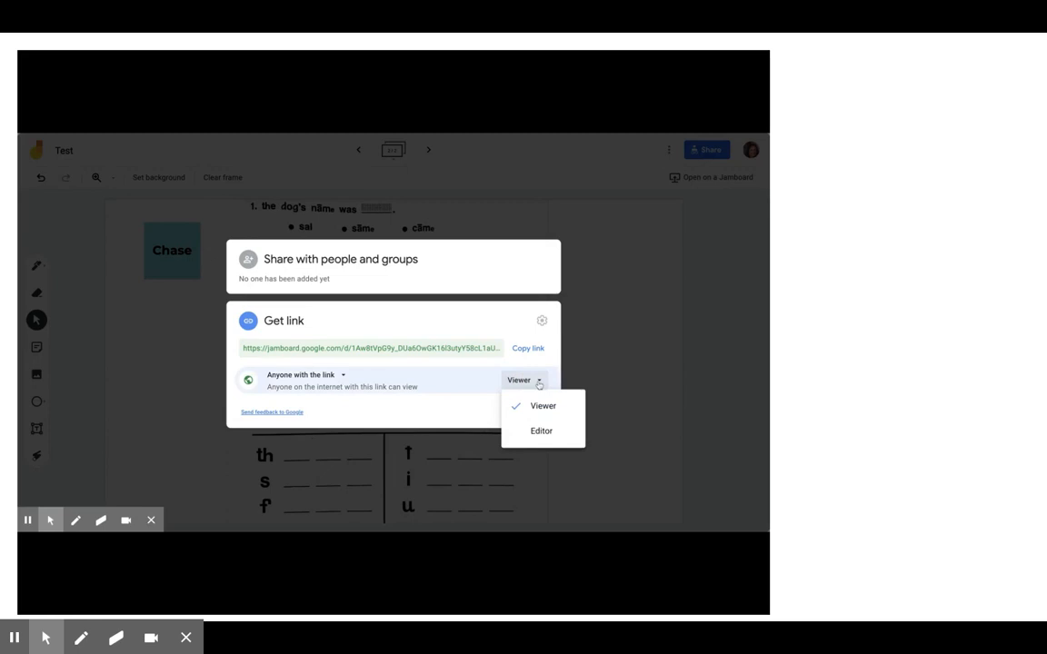
{"action": "left_click", "coordinate": [541, 431]}
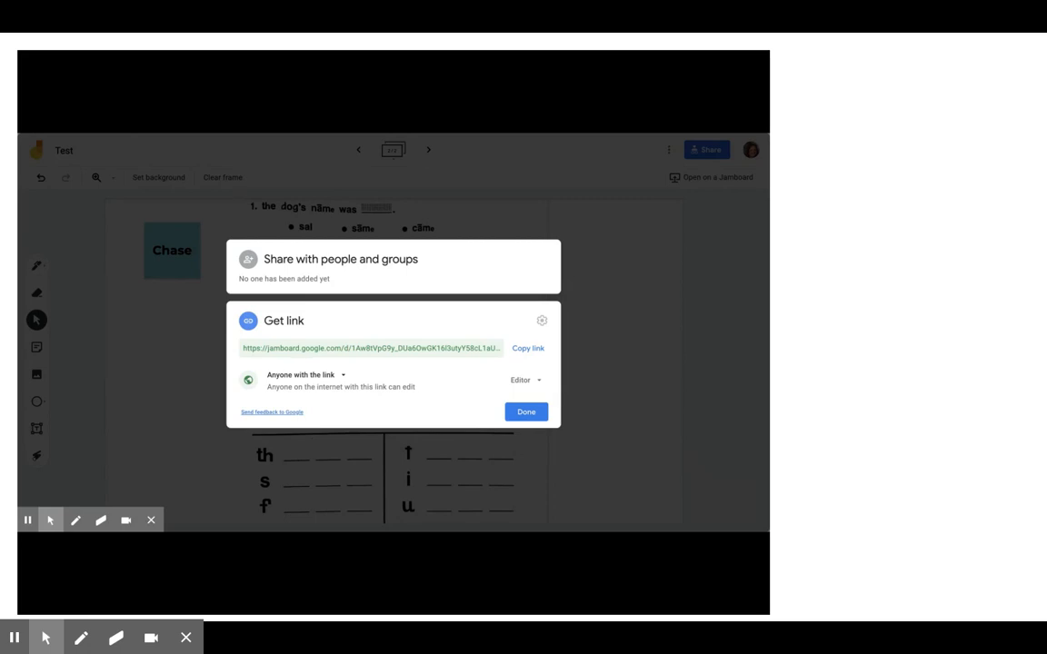
{"action": "left_click", "coordinate": [527, 349]}
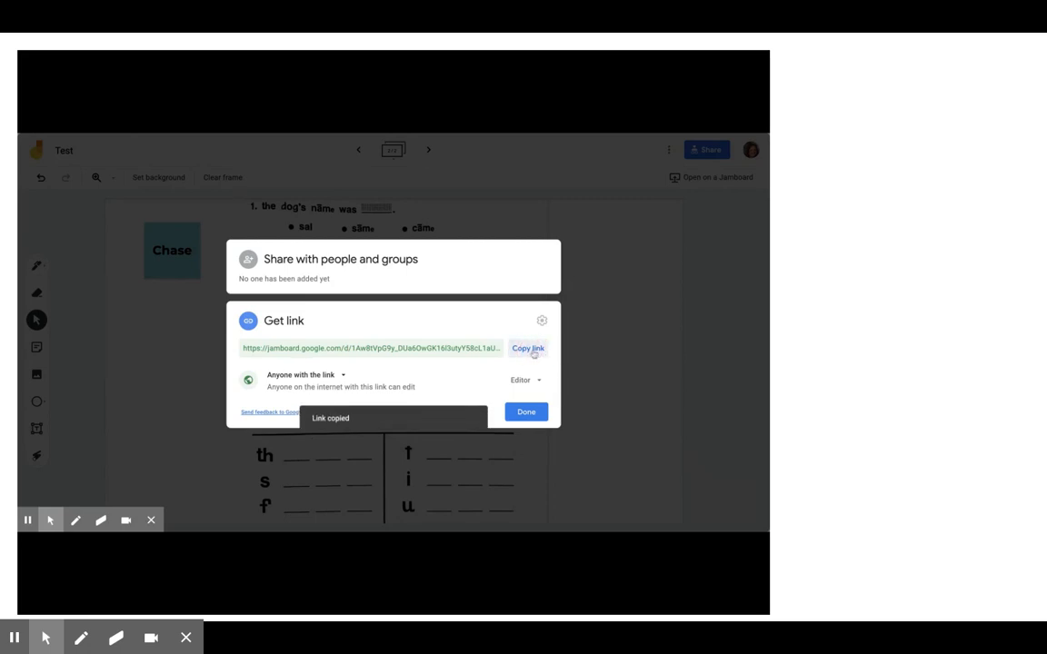
{"action": "left_click", "coordinate": [525, 410]}
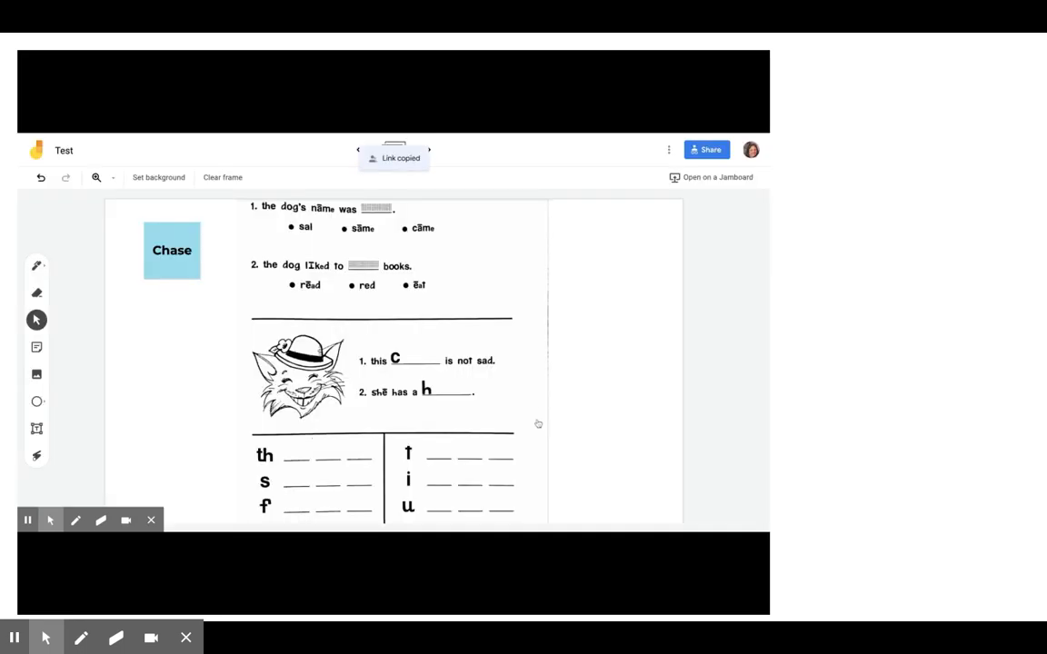
{"action": "mouse_move", "coordinate": [537, 424]}
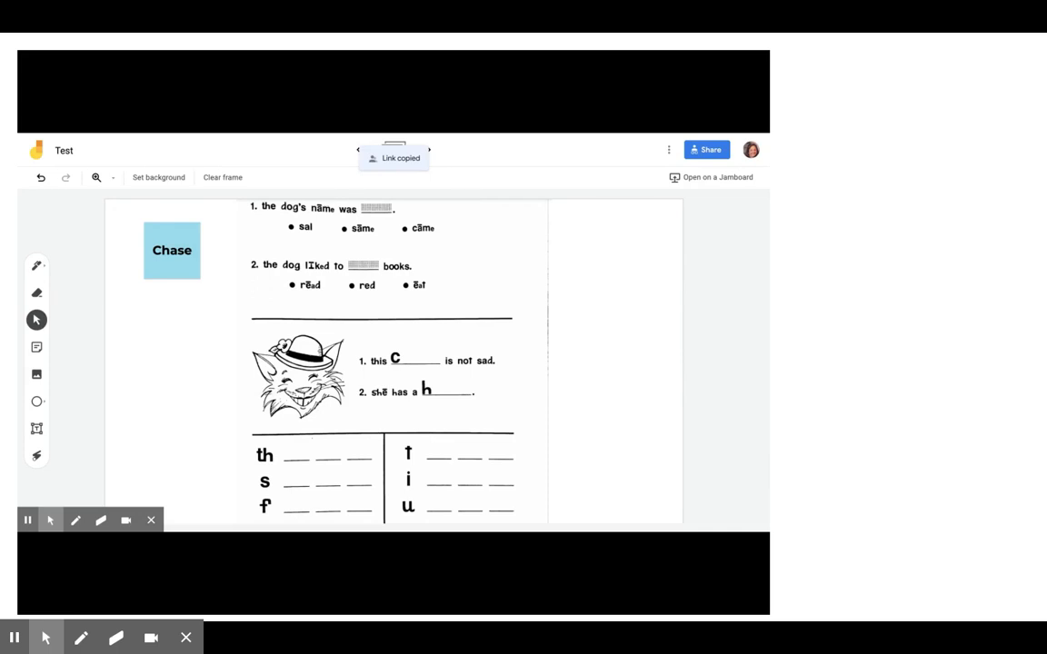
{"action": "mouse_move", "coordinate": [186, 382]}
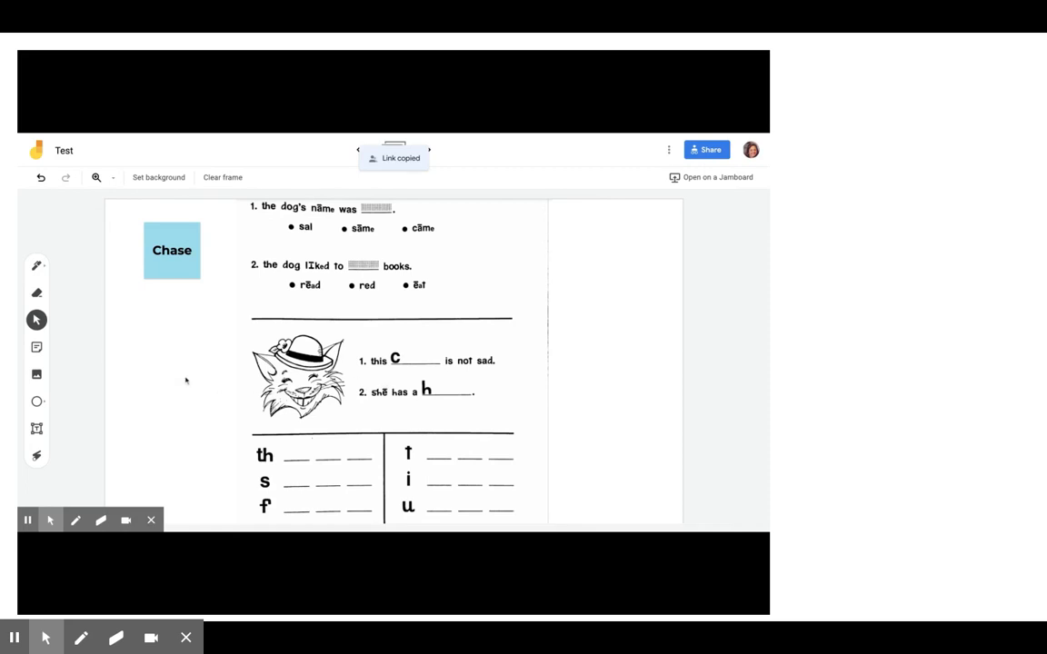
{"action": "mouse_move", "coordinate": [111, 362]}
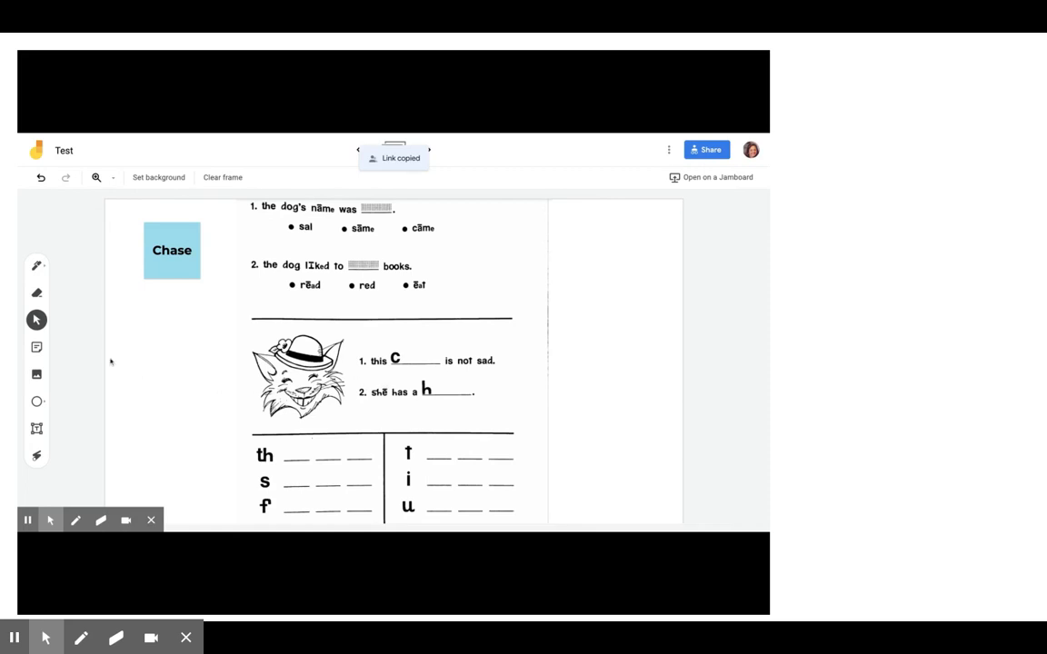
- Start adding an image to the Chase frame, bringing up the file picker
{"action": "left_click", "coordinate": [37, 375]}
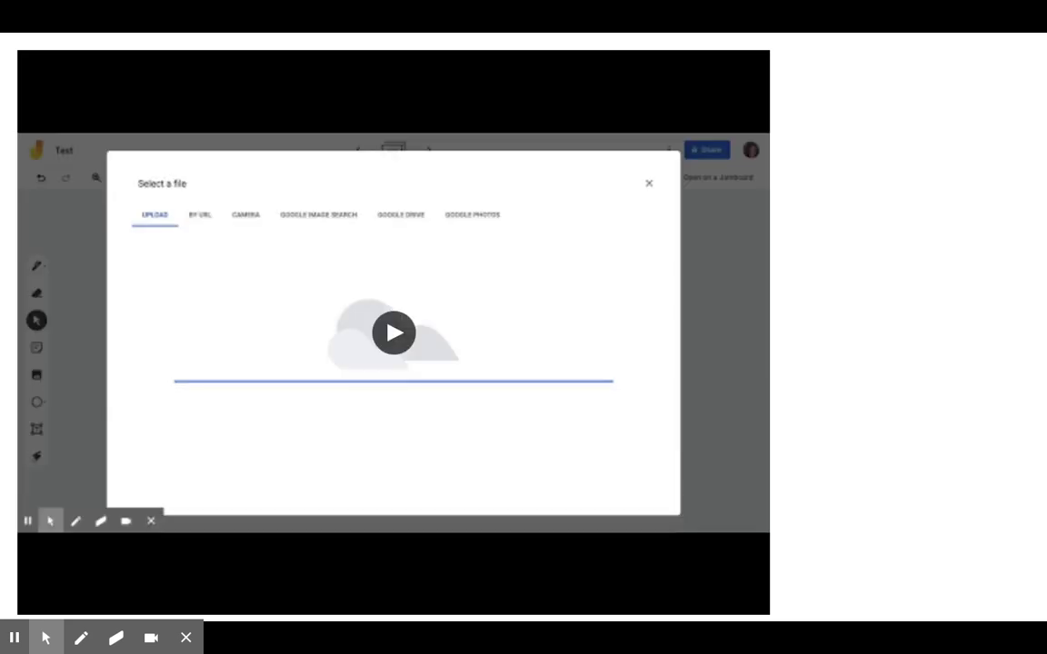